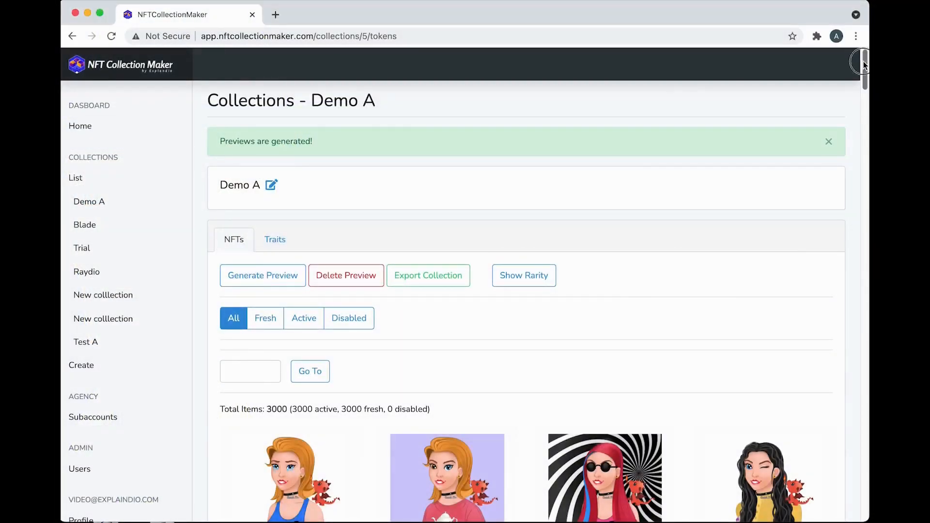
Step: Create a new collection titled 'Demo B' and save it
scroll("down", 3)
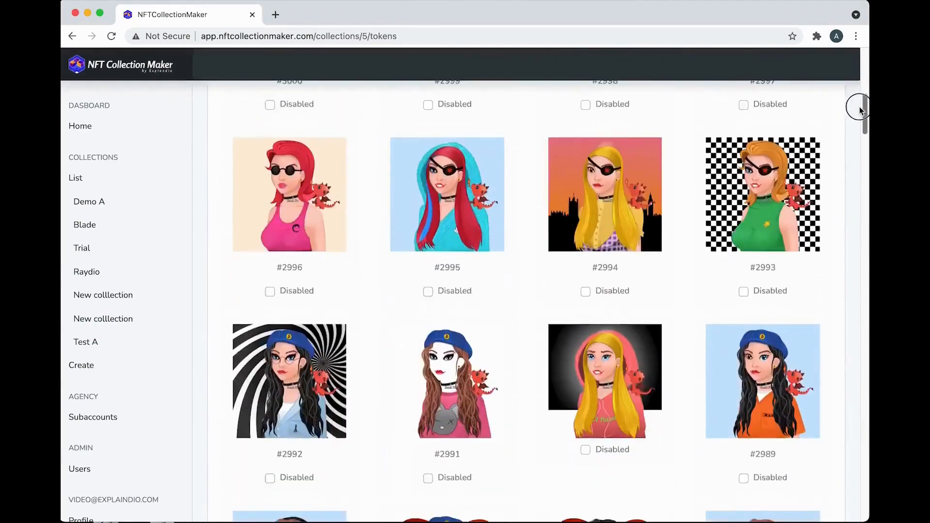
scroll("down", 3)
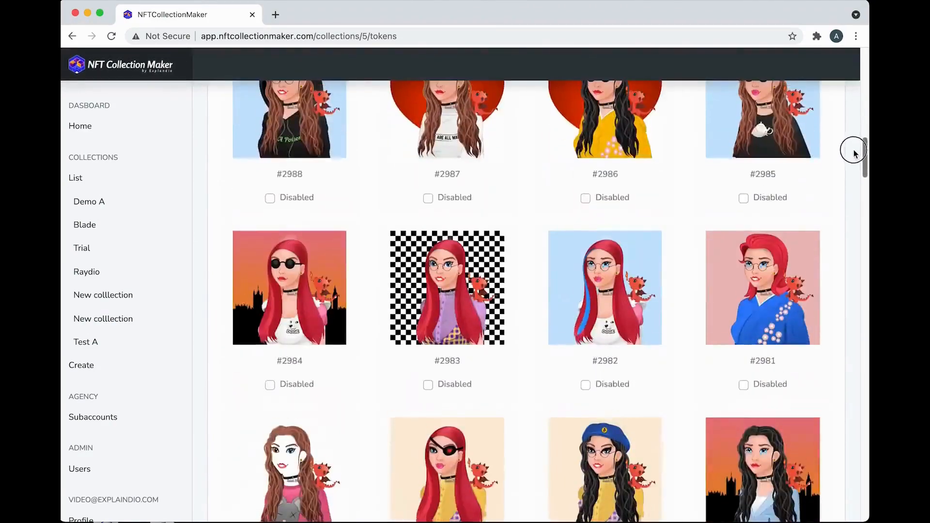
scroll("down", 3)
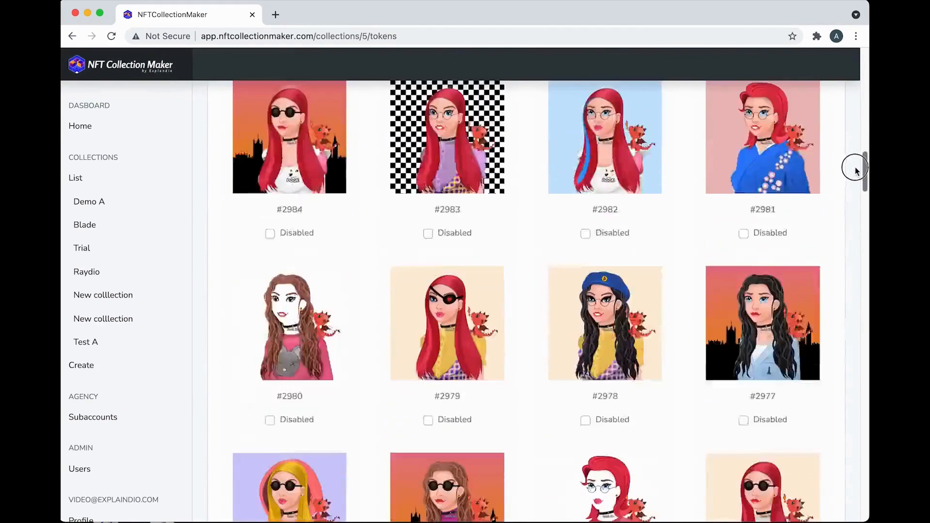
scroll("up", 3)
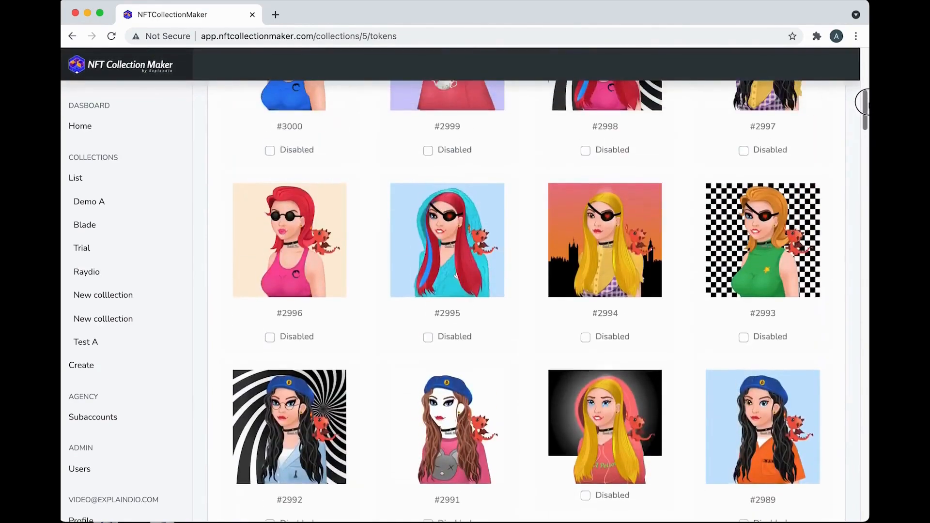
scroll("up", 3)
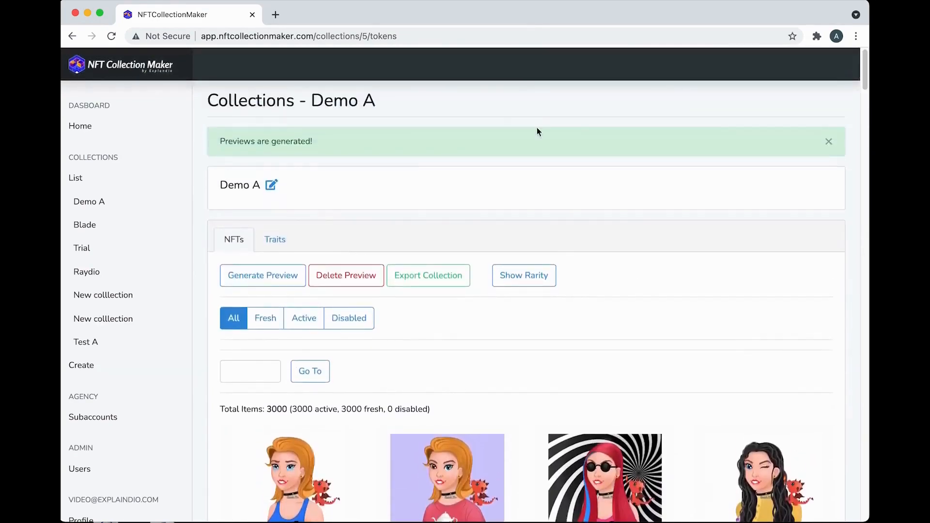
mouse_move(81, 365)
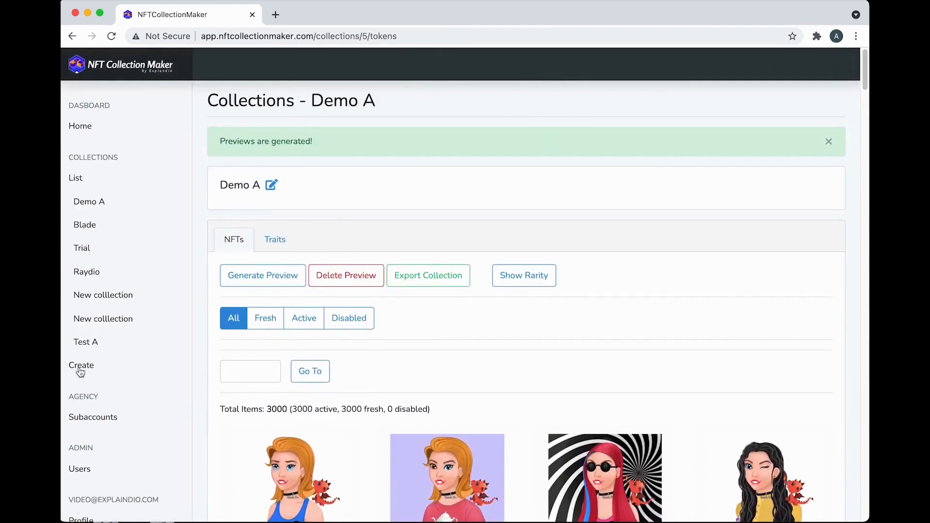
left_click(82, 365)
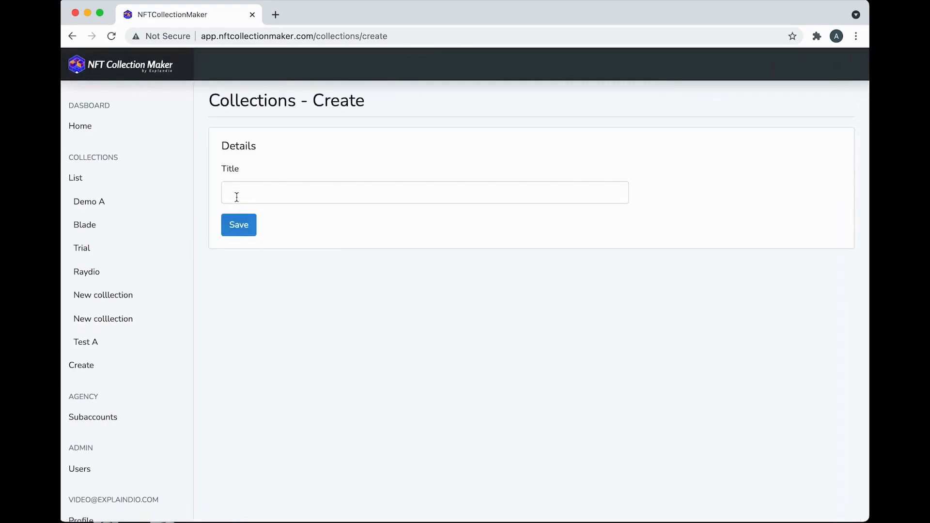
type("Demo")
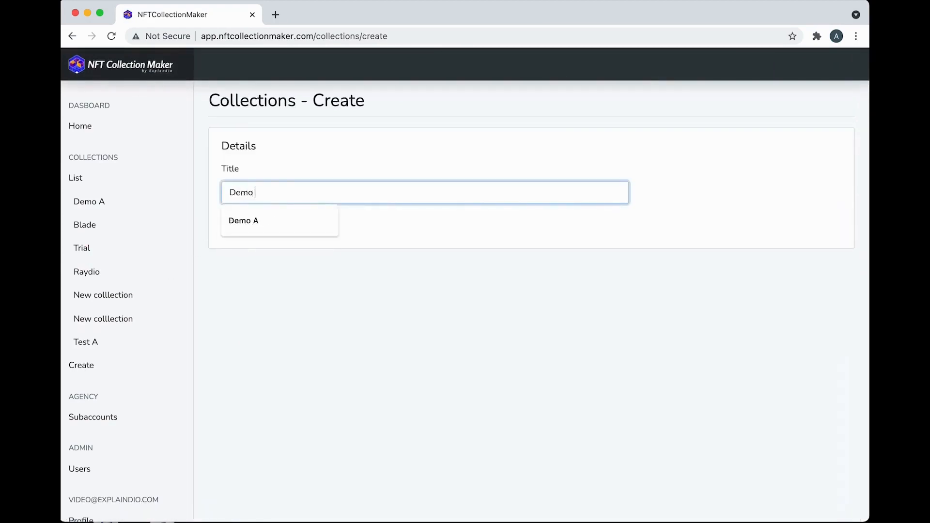
type("B")
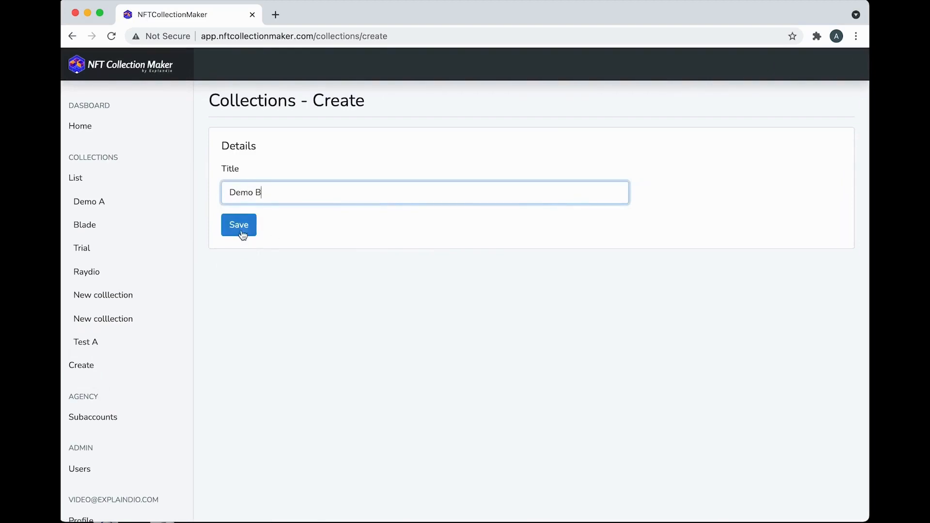
left_click(238, 225)
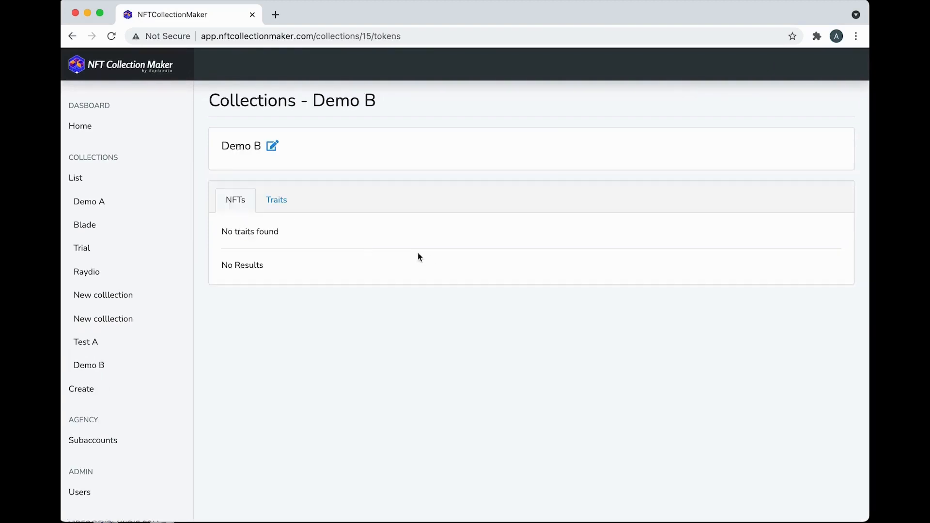
Step: Add a Background trait on default layer 1 to Demo B
left_click(276, 199)
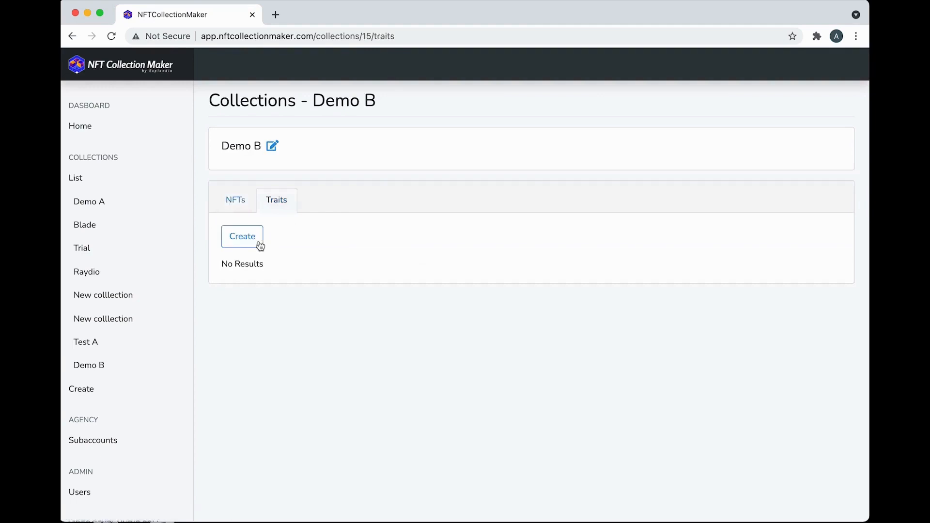
mouse_move(242, 236)
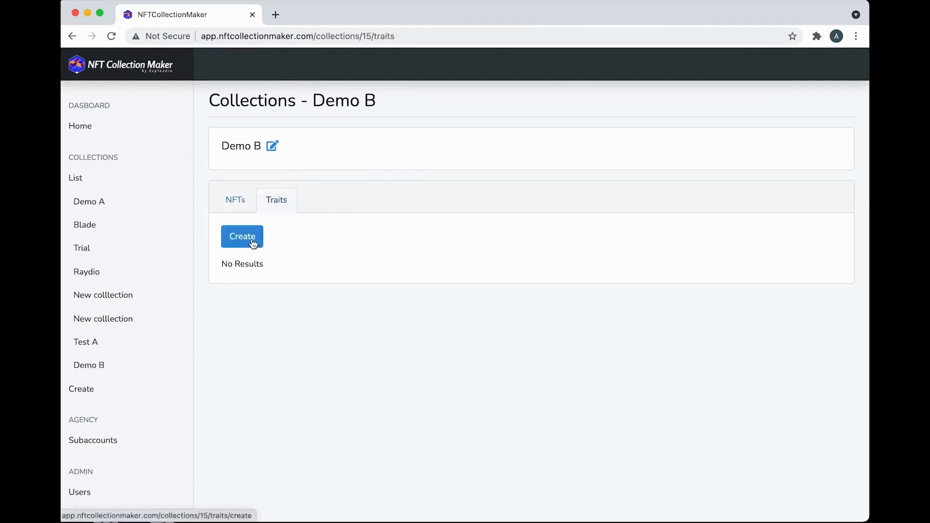
left_click(241, 236)
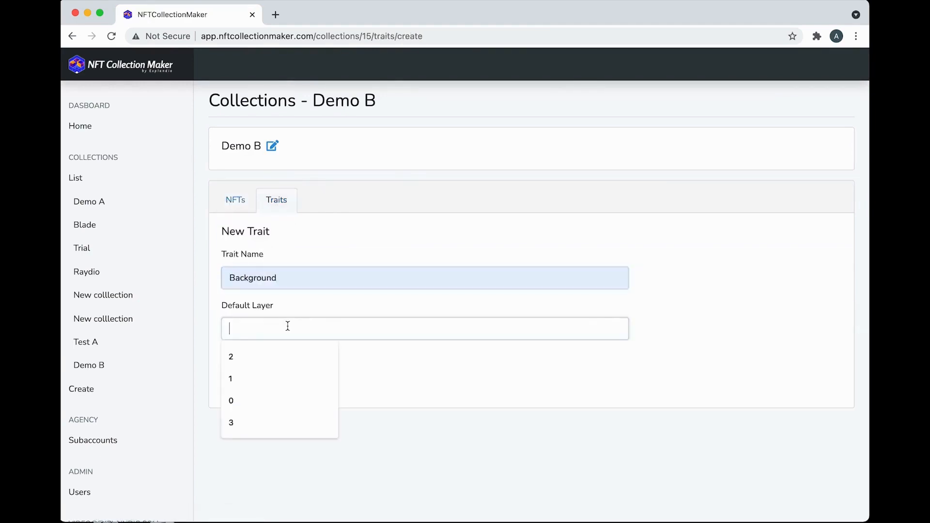
left_click(230, 379)
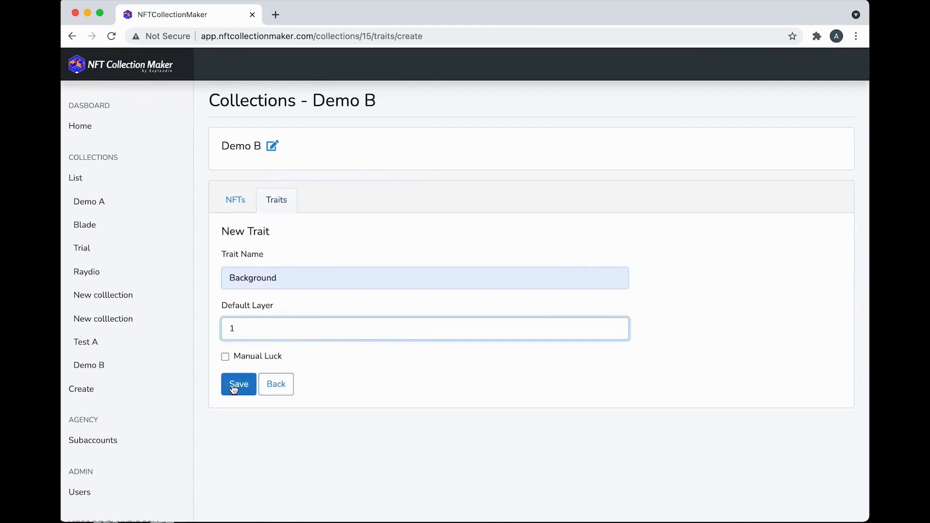
left_click(238, 384)
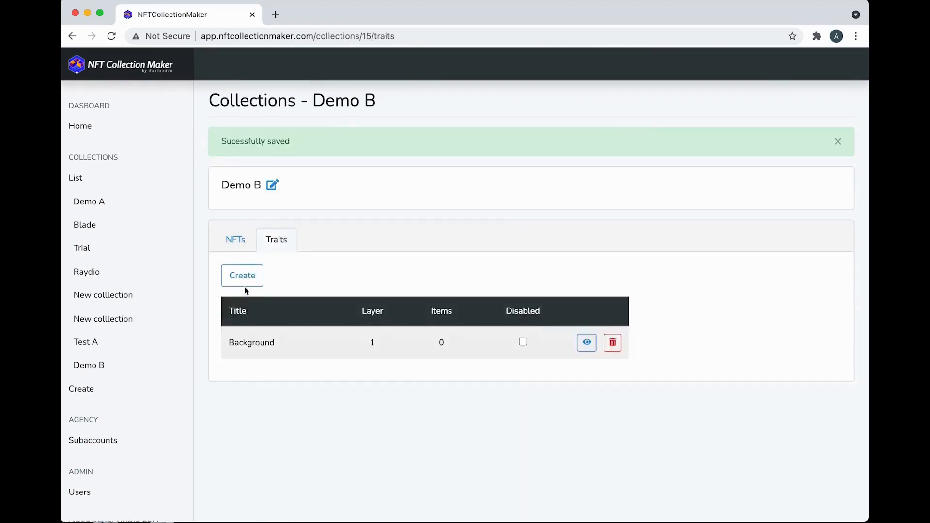
Step: Add the Body (layer 2) and Hair (layer 3) traits
left_click(241, 275)
type("Hair")
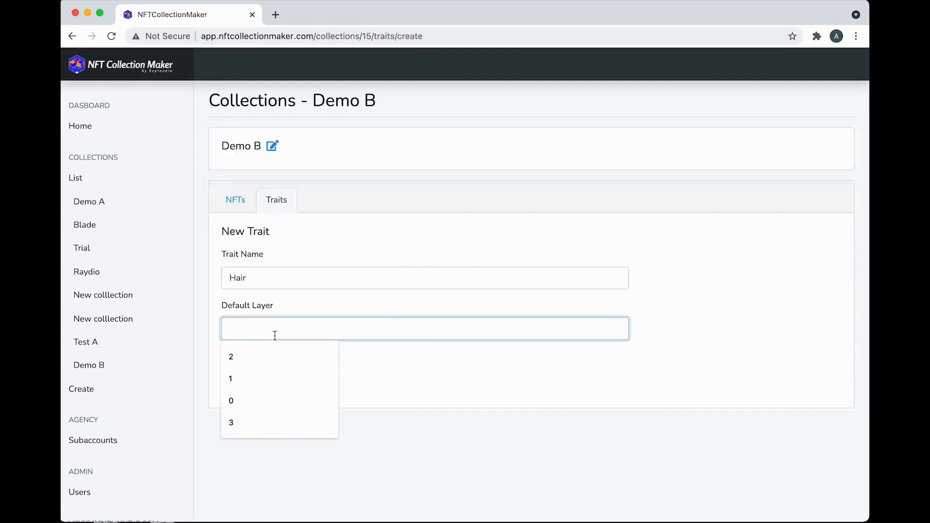
left_click(230, 423)
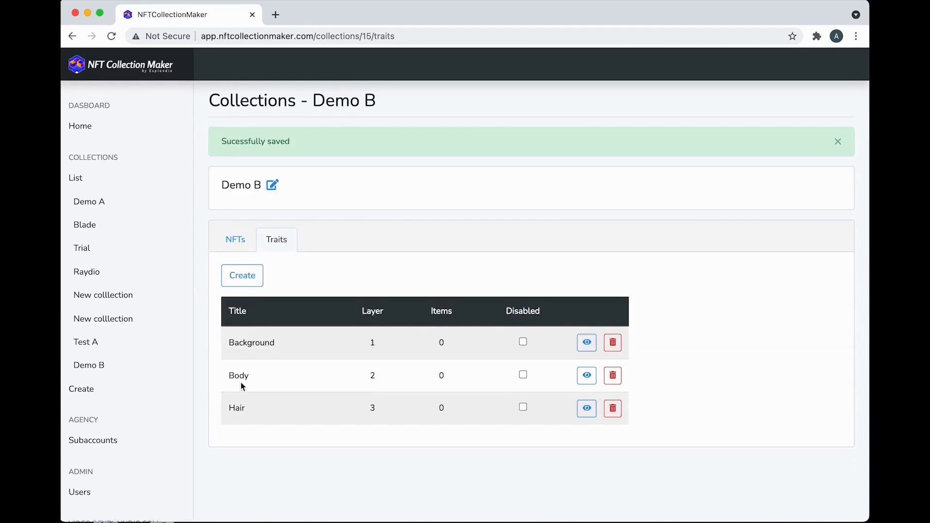
mouse_move(198, 226)
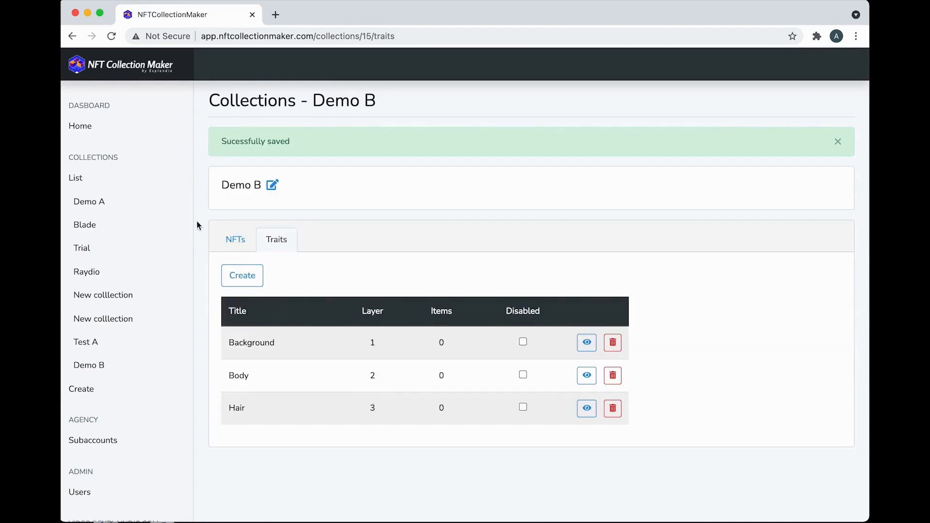
Step: Switch to Demo A, browse its NFT previews and show its ten-trait list
left_click(88, 201)
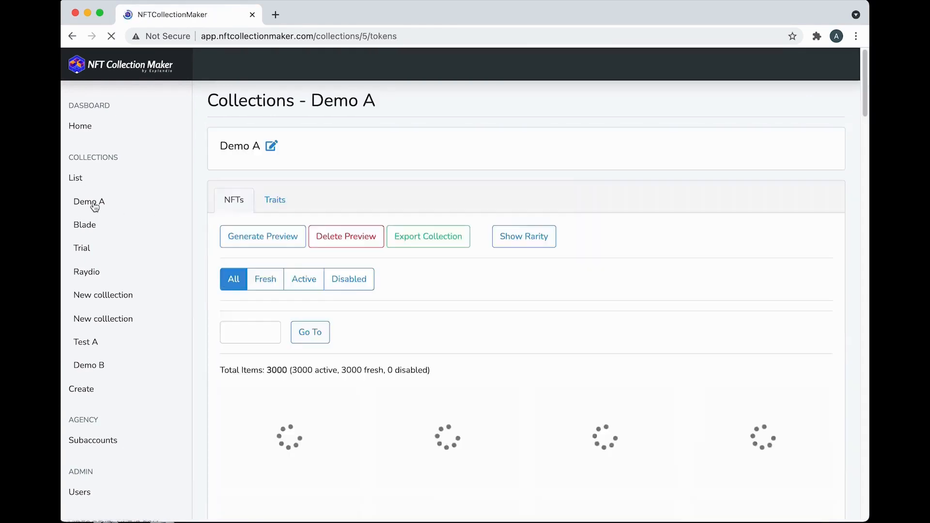
scroll("down", 3)
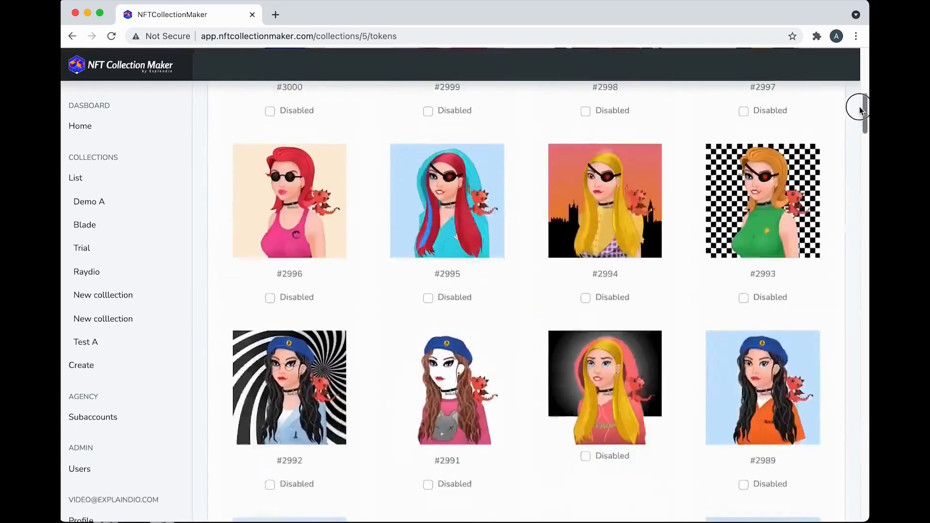
scroll("down", 3)
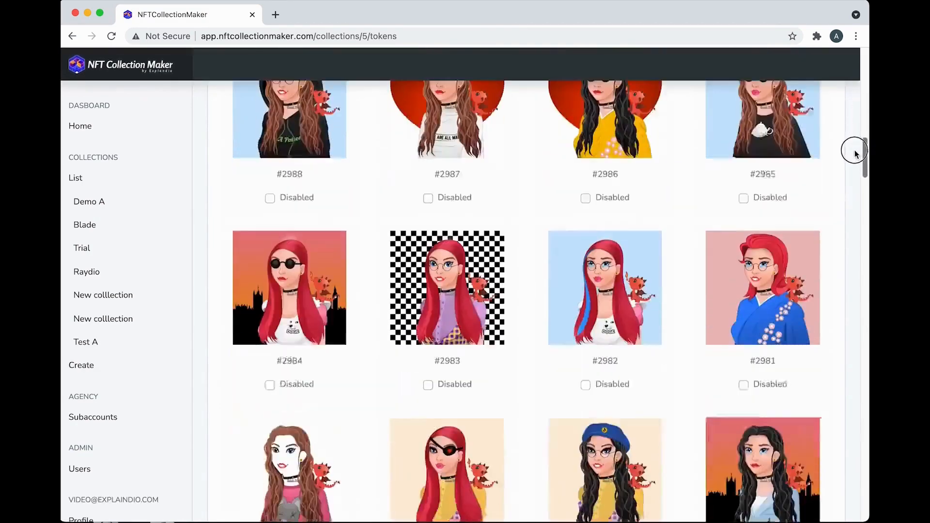
left_click(275, 82)
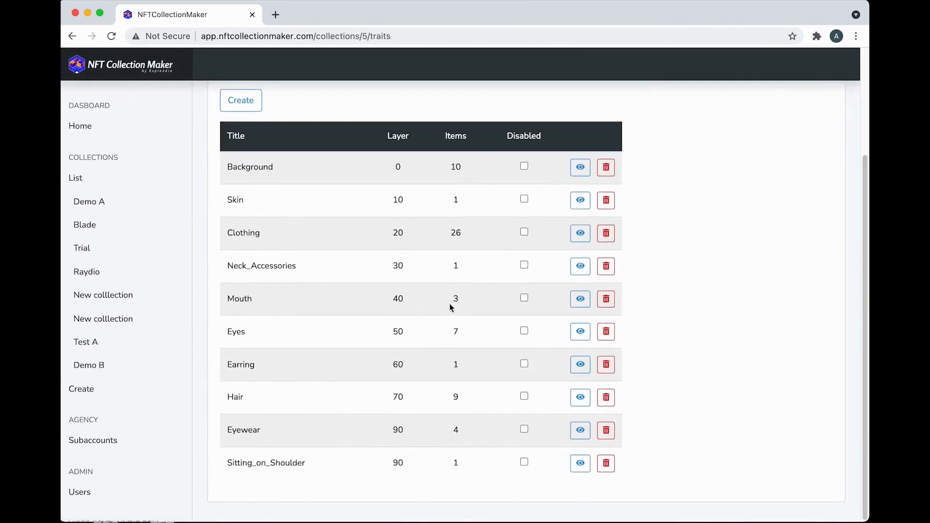
mouse_move(284, 229)
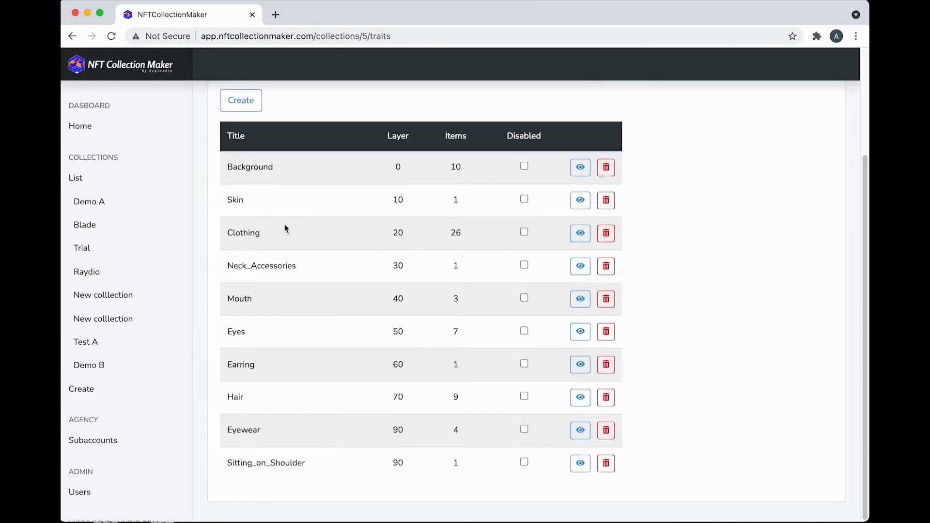
mouse_move(458, 169)
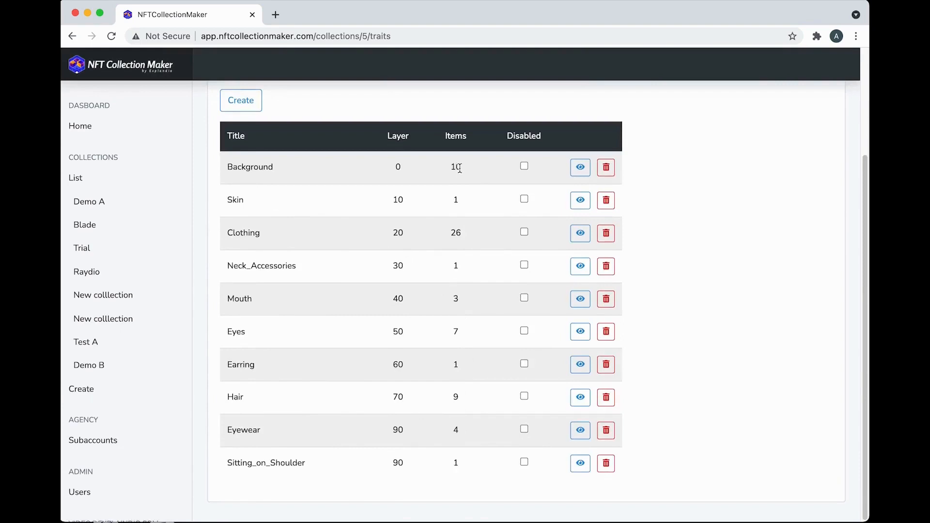
mouse_move(445, 374)
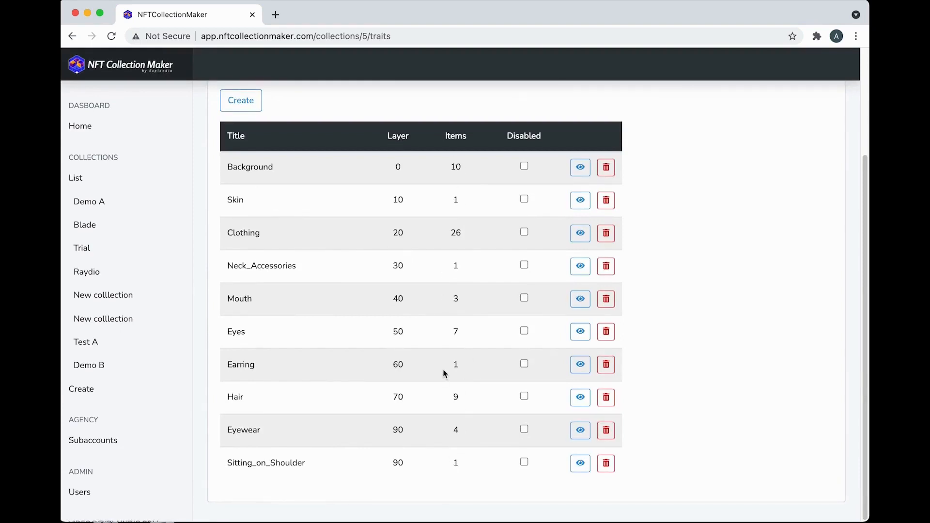
Step: Open Demo A's Clothing trait (26 items) for editing
left_click(579, 233)
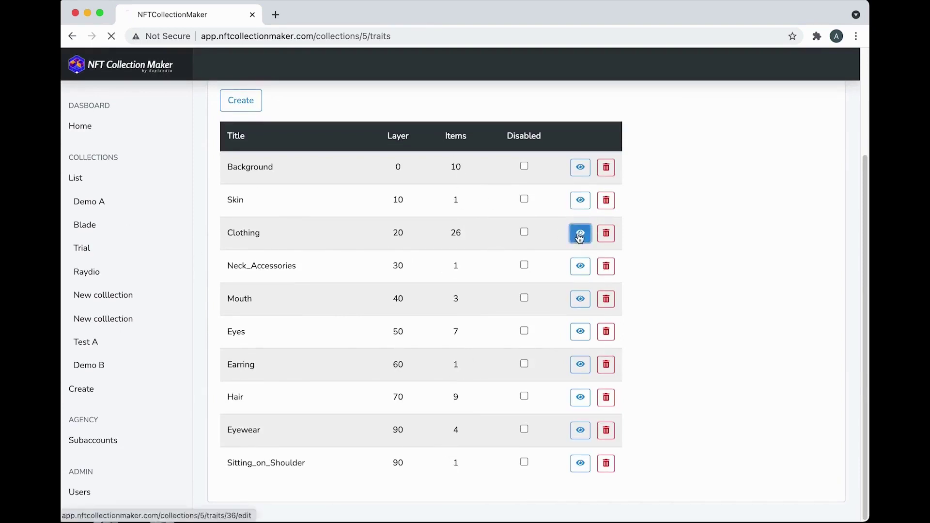
Step: Browse the Clothing trait's values list
left_click(579, 233)
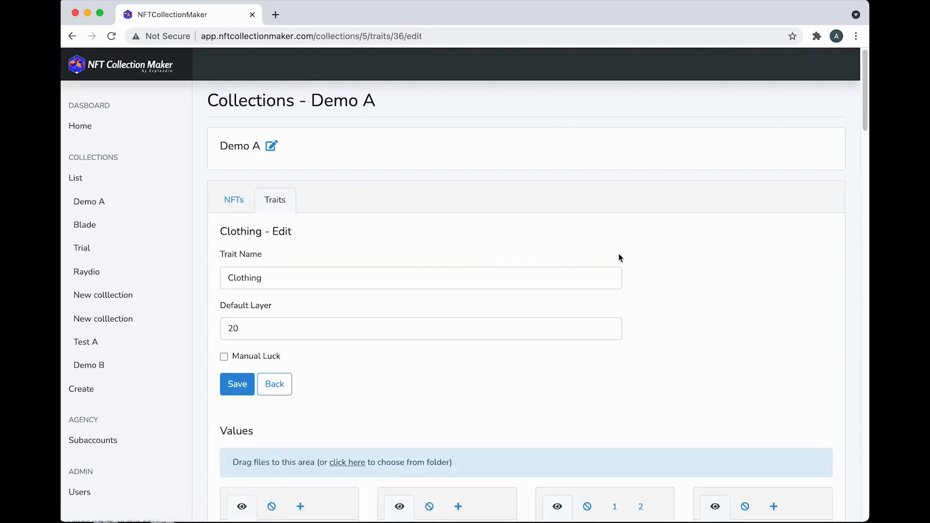
scroll("down", 3)
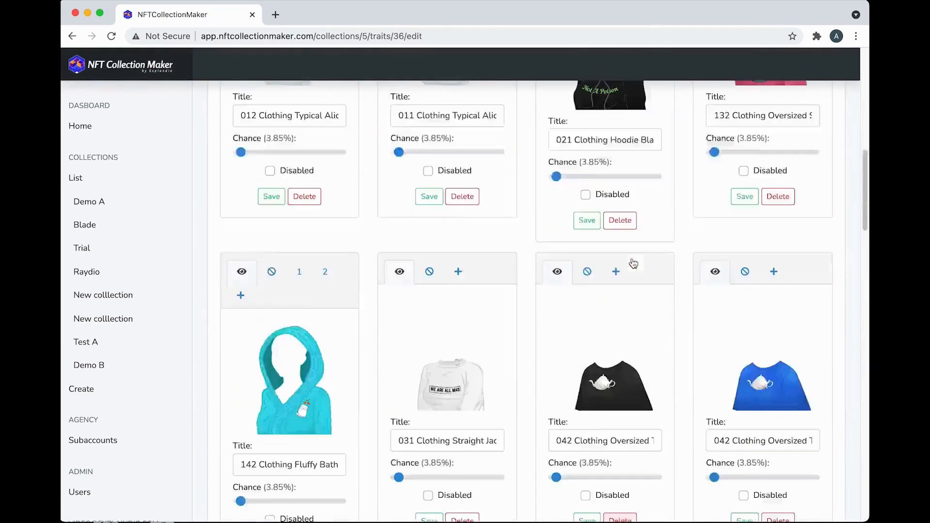
scroll("up", 3)
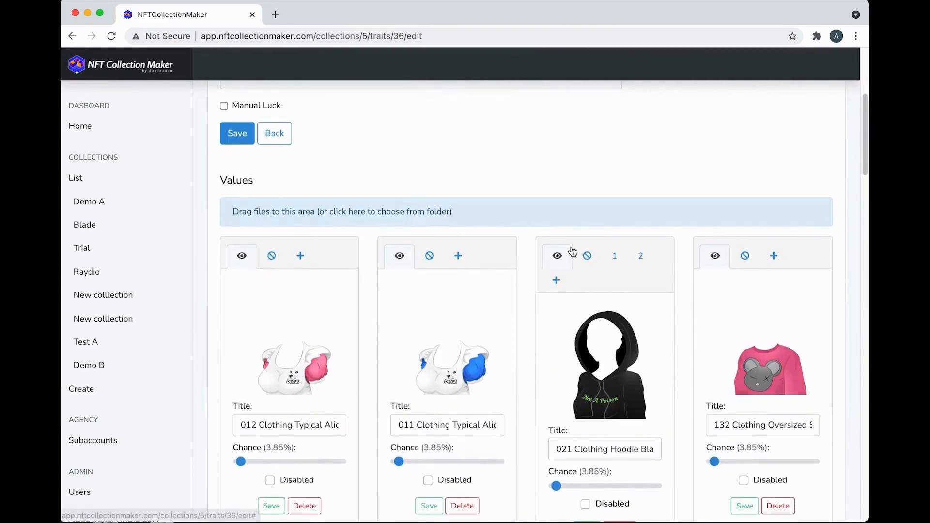
scroll("down", 3)
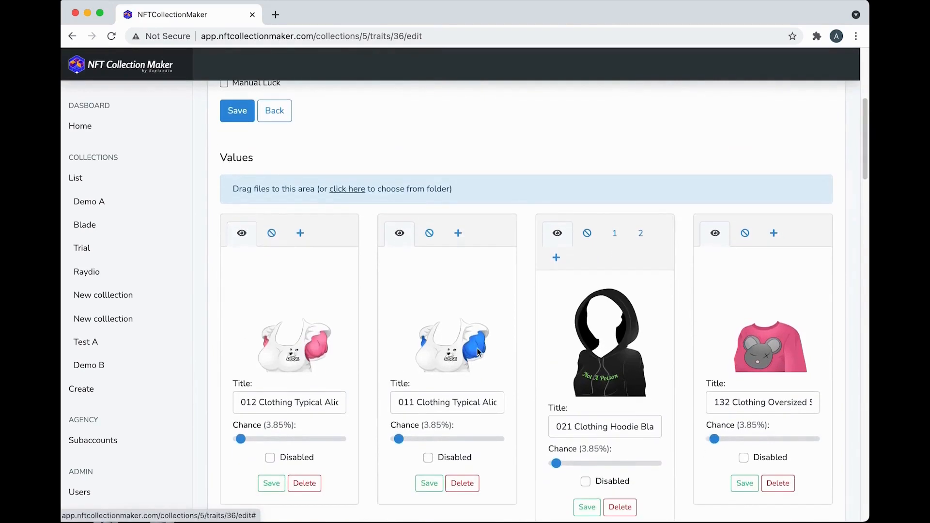
mouse_move(258, 438)
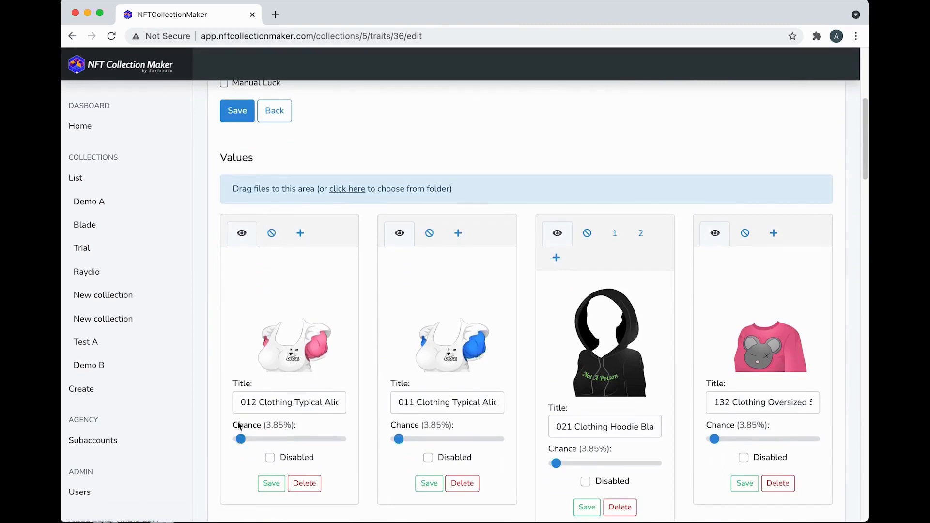
mouse_move(300, 388)
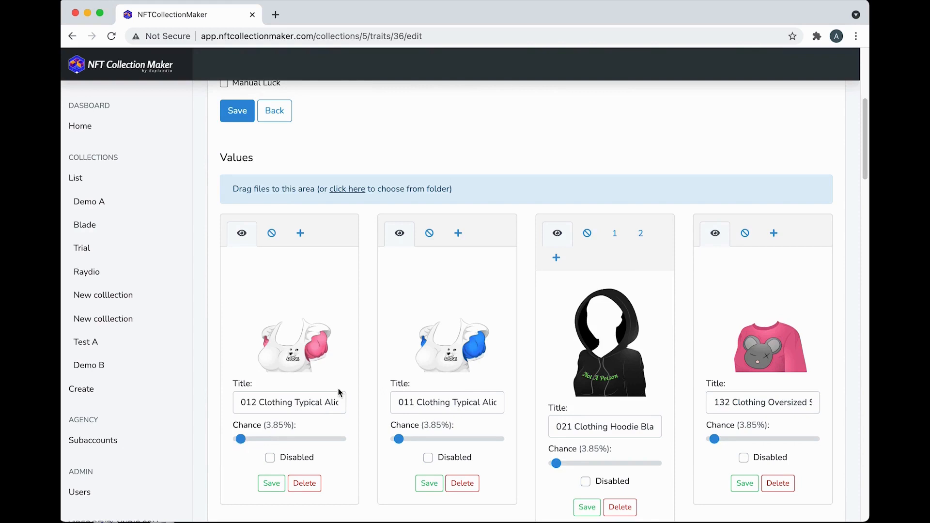
mouse_move(590, 324)
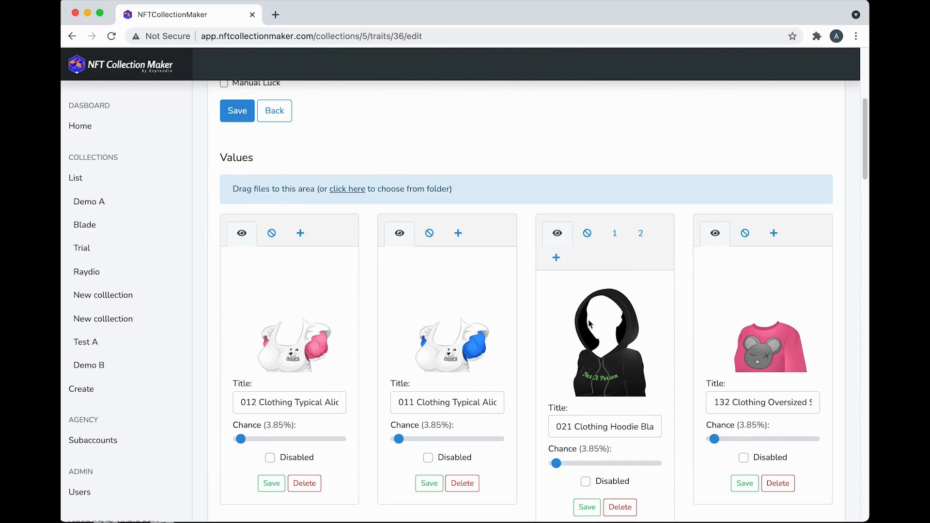
mouse_move(436, 329)
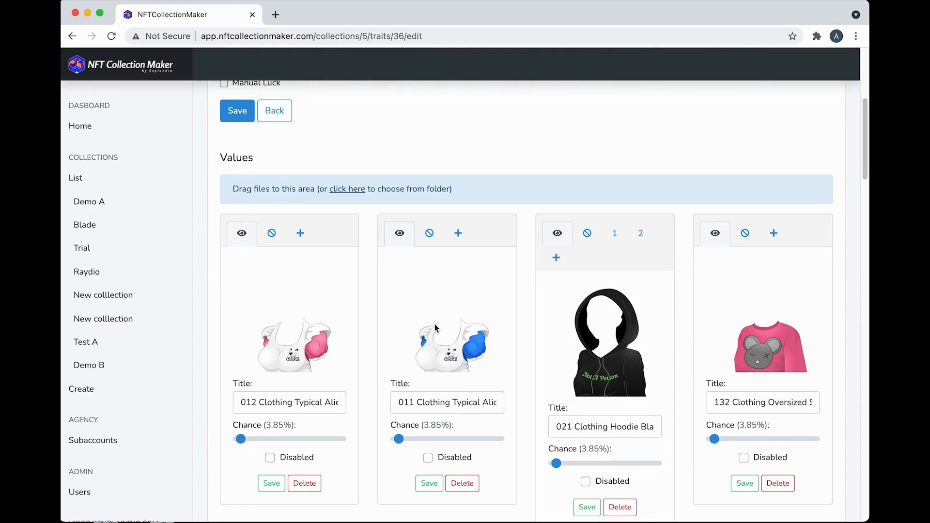
mouse_move(589, 273)
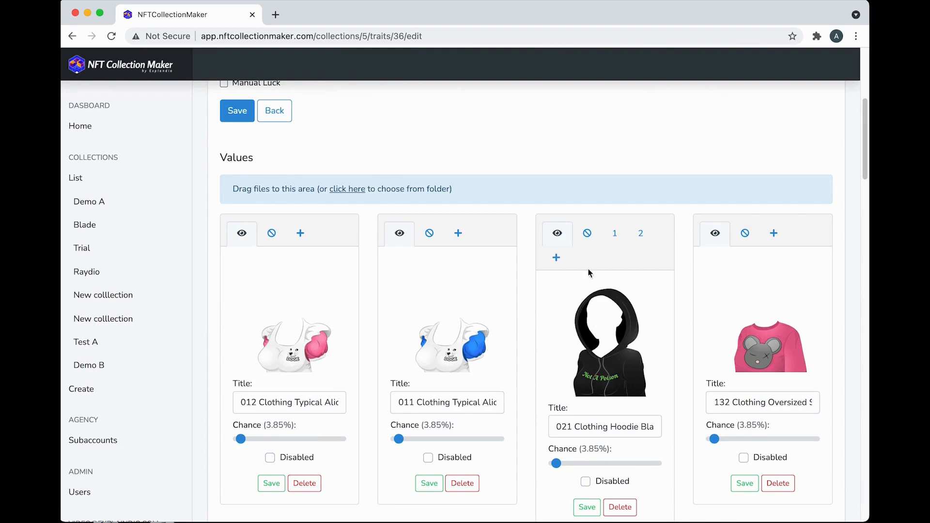
Step: Preview the black hoodie's sprite parts 1 and 2 (the hood), then back to part 1
left_click(614, 233)
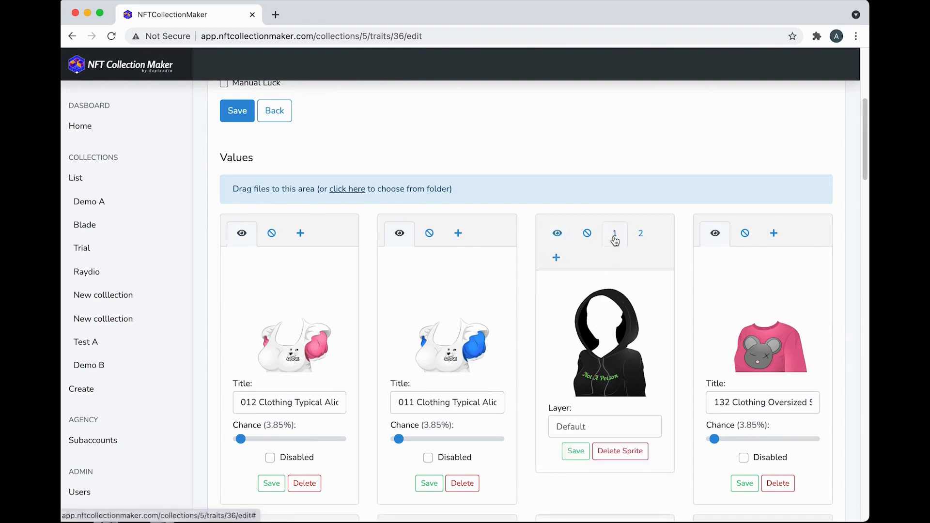
left_click(640, 234)
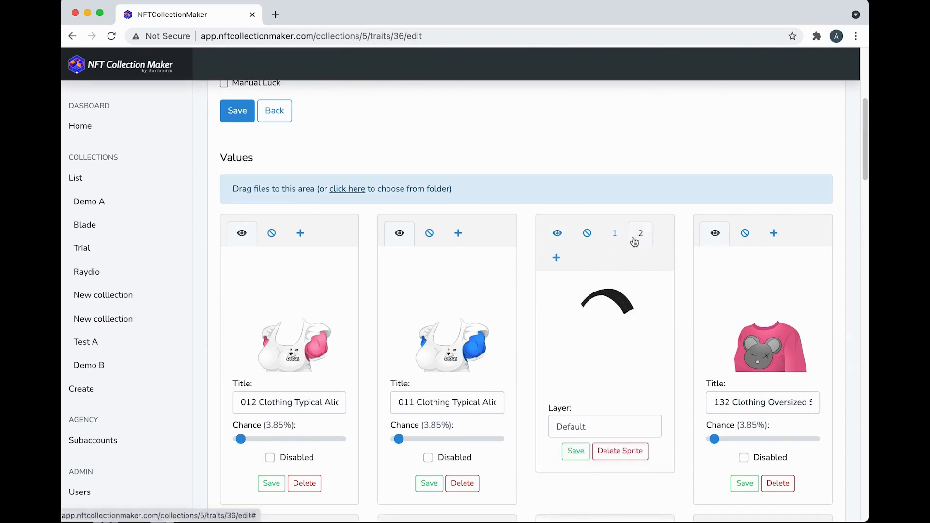
left_click(614, 234)
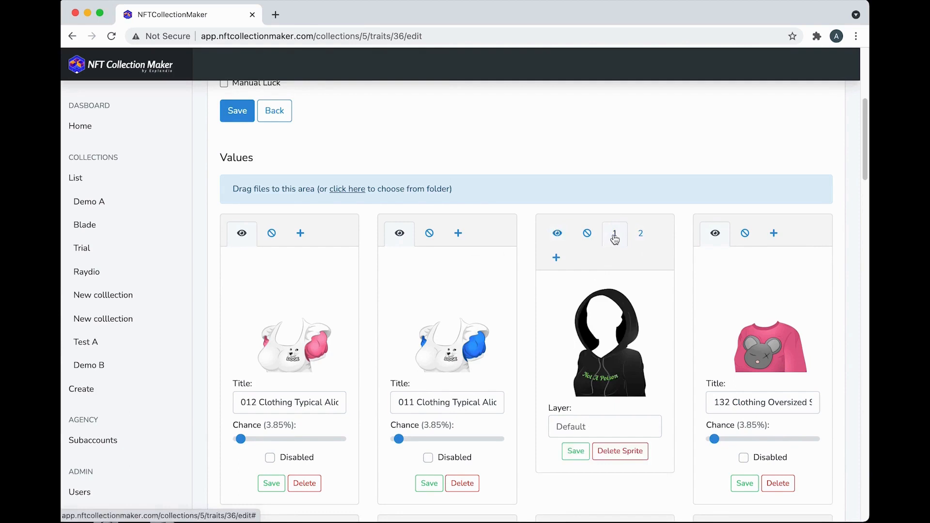
mouse_move(612, 341)
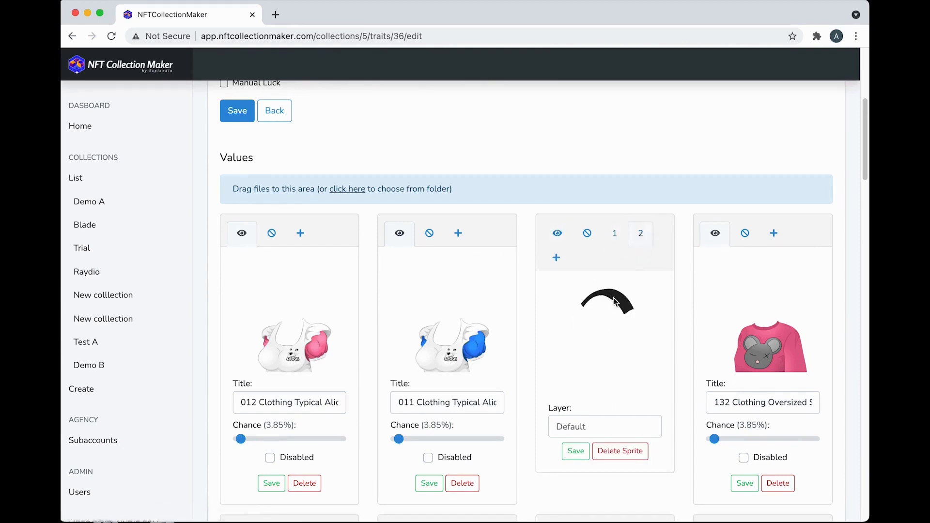
Step: Open the Hair trait and show the beret hairstyle's four excluded clothing values
left_click(274, 111)
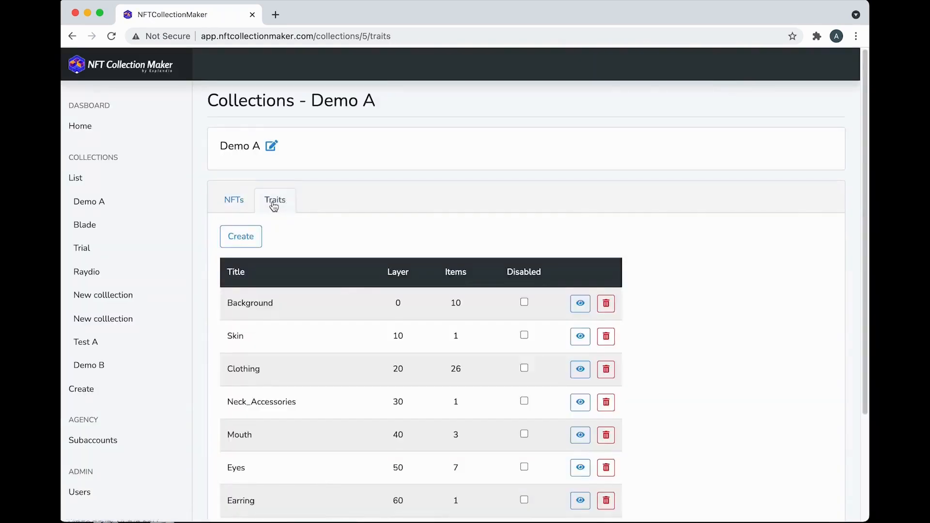
scroll("down", 3)
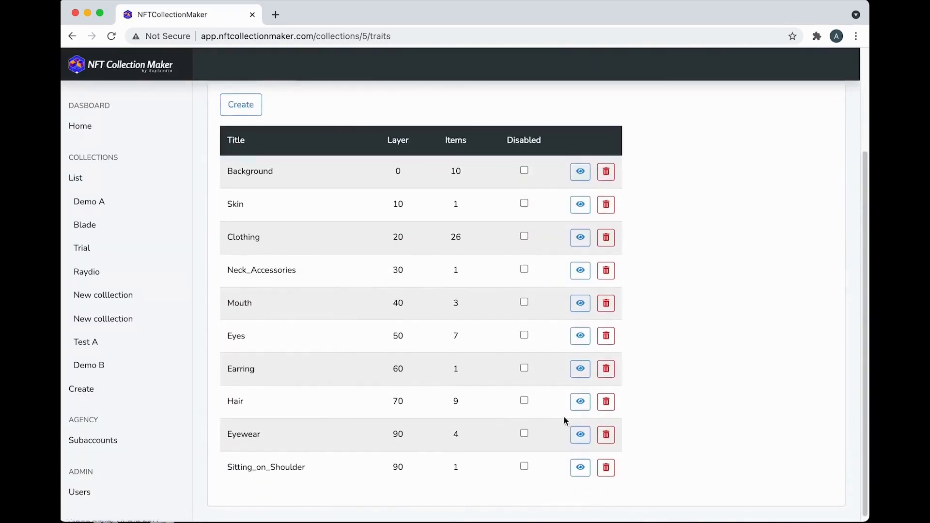
left_click(579, 401)
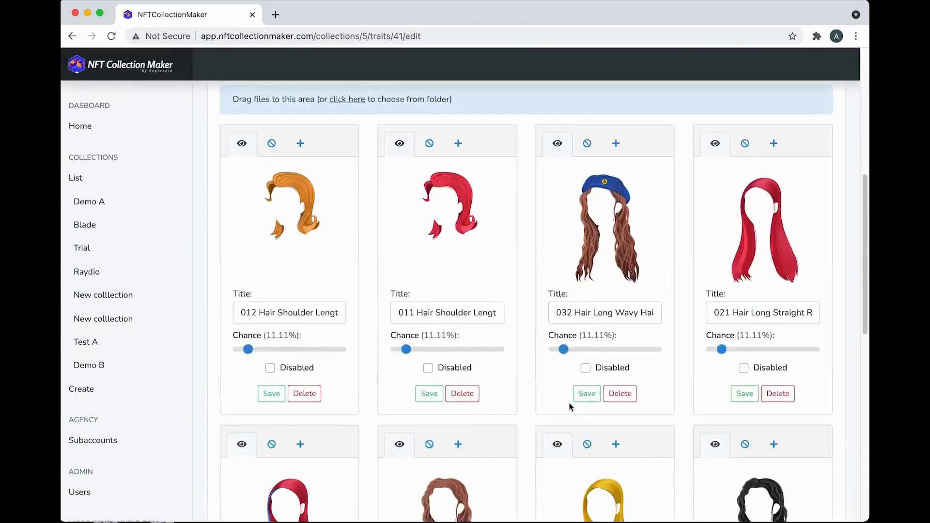
scroll("up", 3)
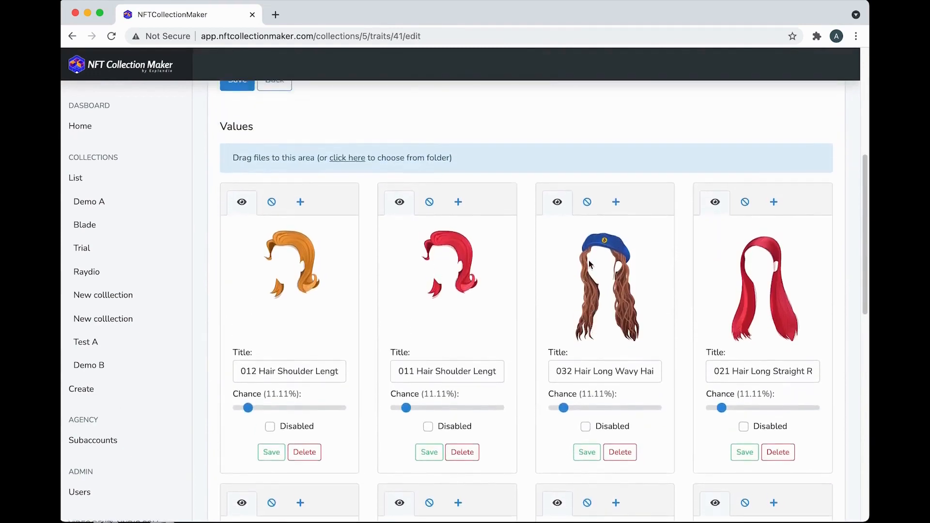
mouse_move(604, 249)
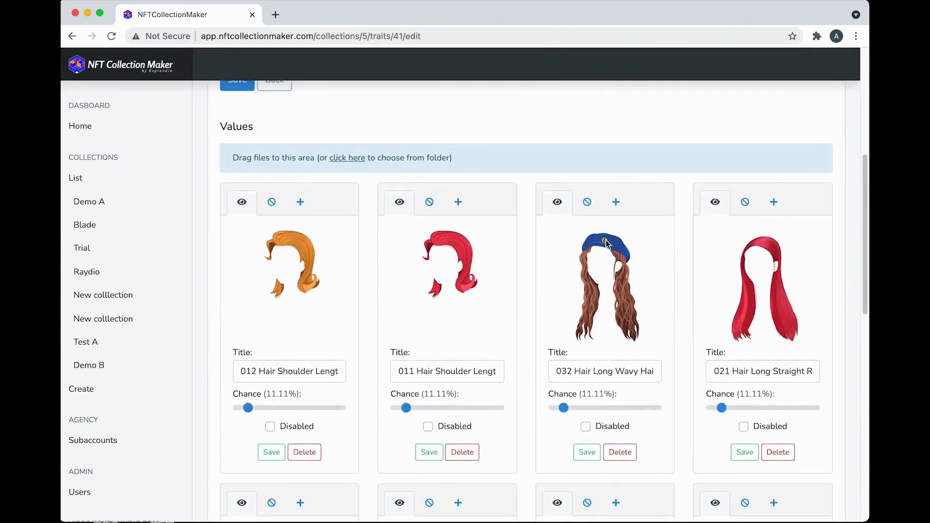
mouse_move(585, 218)
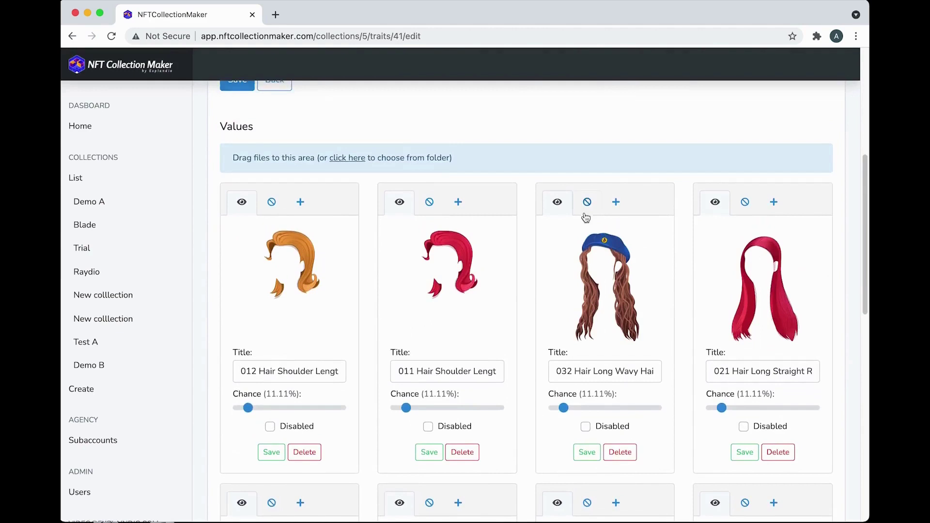
left_click(587, 201)
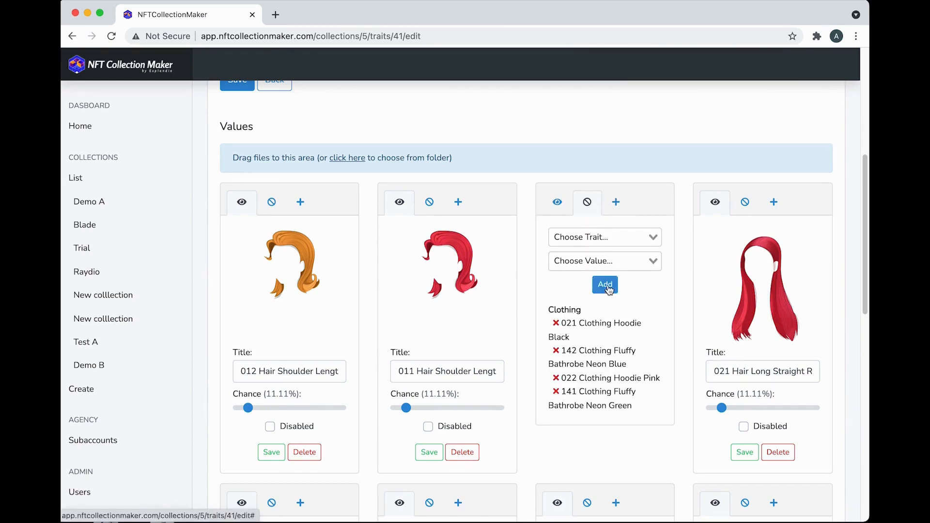
mouse_move(618, 294)
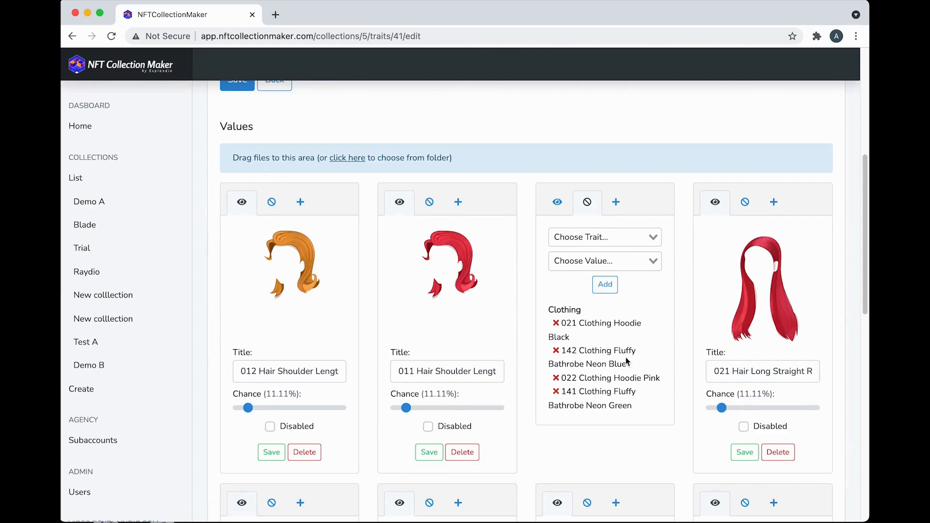
Step: Return to Demo A's NFTs list and delete all 3000 generated previews
scroll("up", 3)
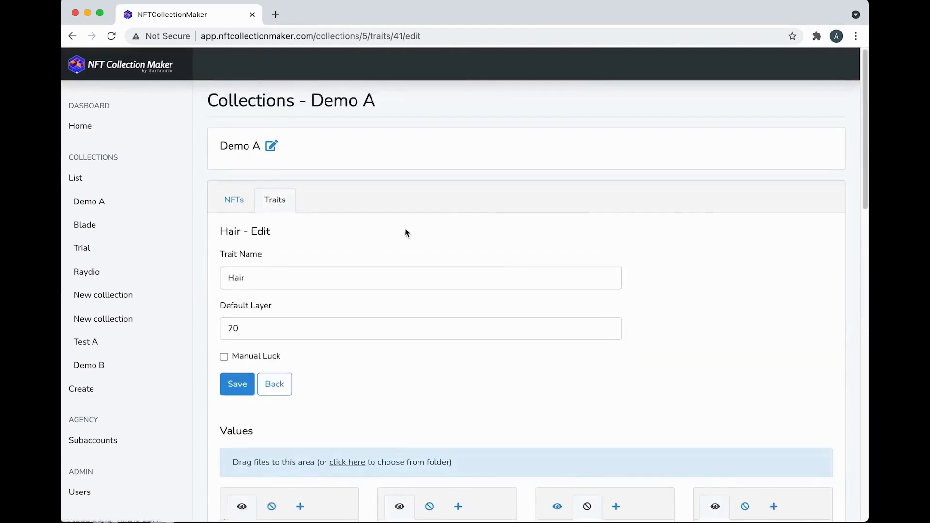
left_click(234, 199)
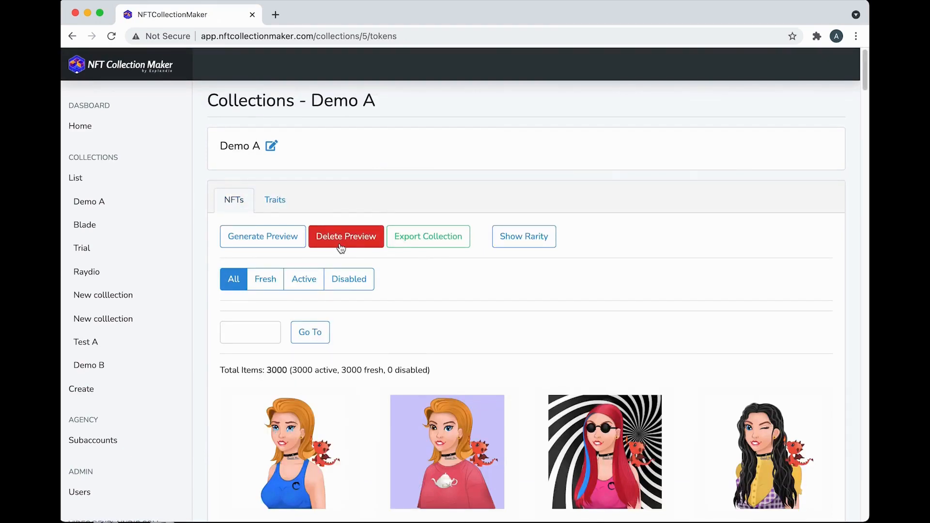
left_click(346, 236)
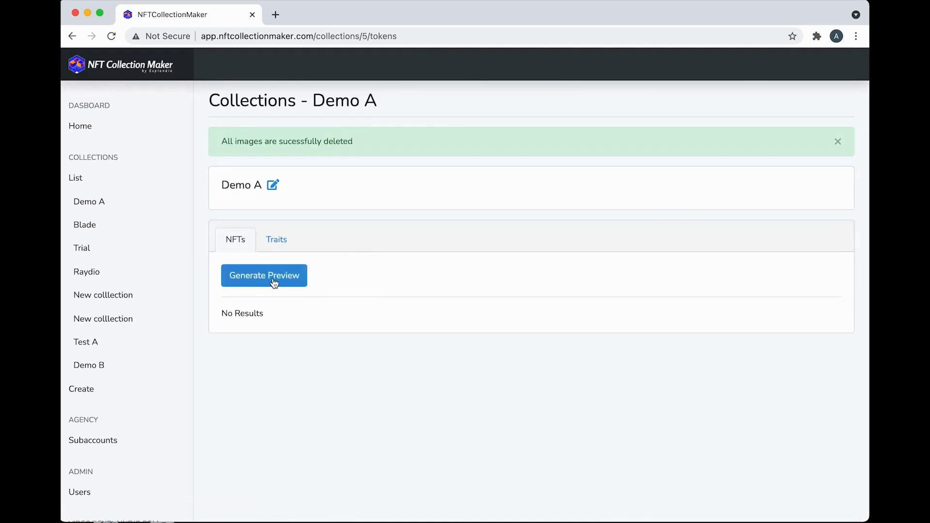
Step: Generate 3000 new preview NFTs and browse the results from #3000 down
left_click(263, 275)
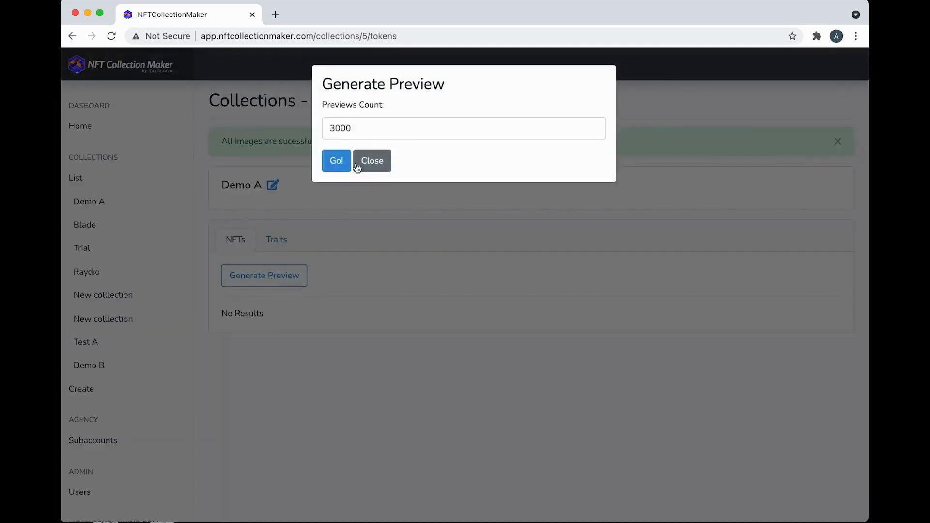
left_click(336, 160)
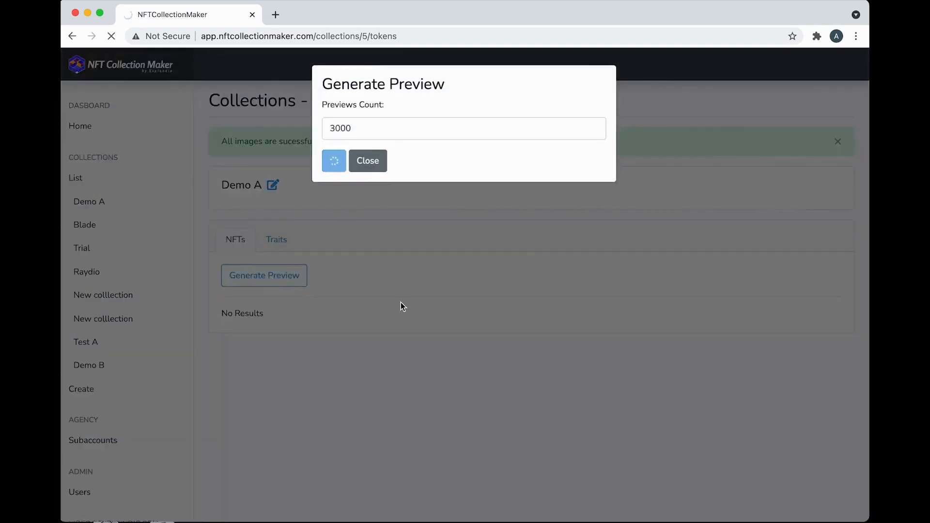
left_click(333, 161)
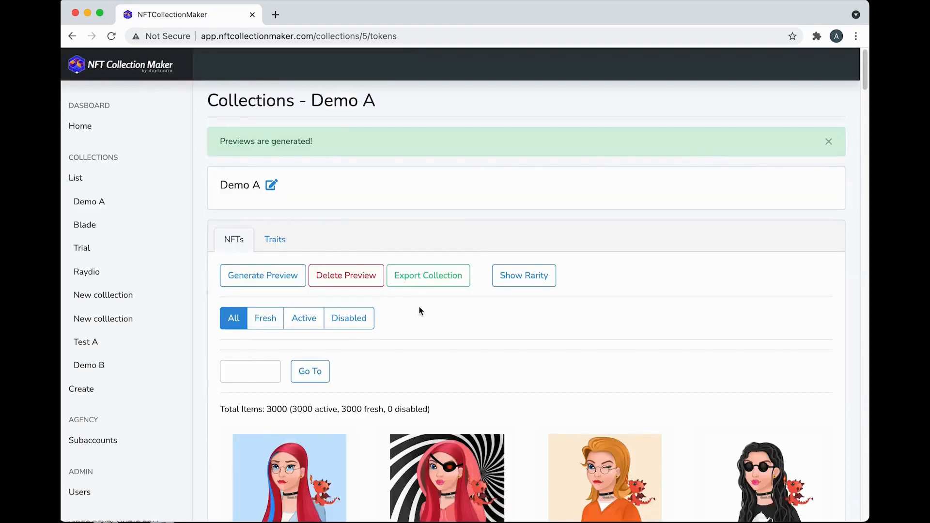
scroll("down", 3)
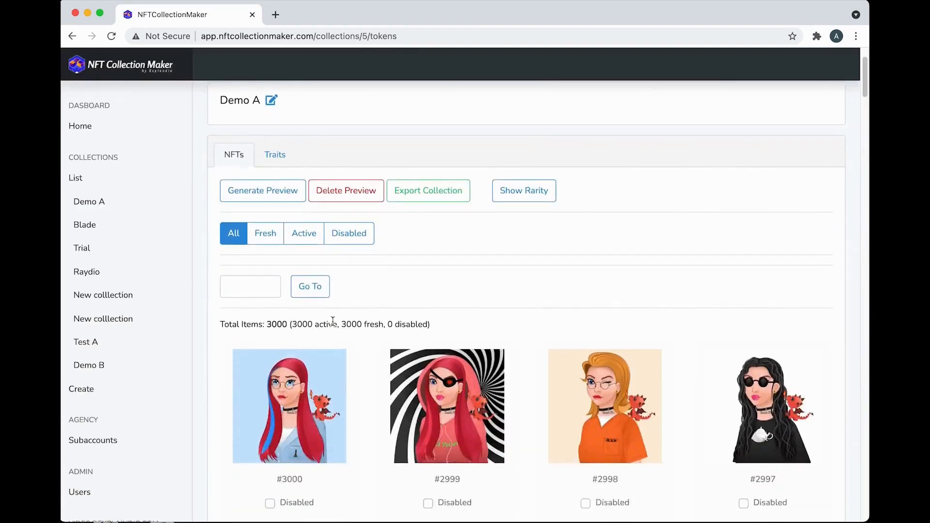
scroll("down", 3)
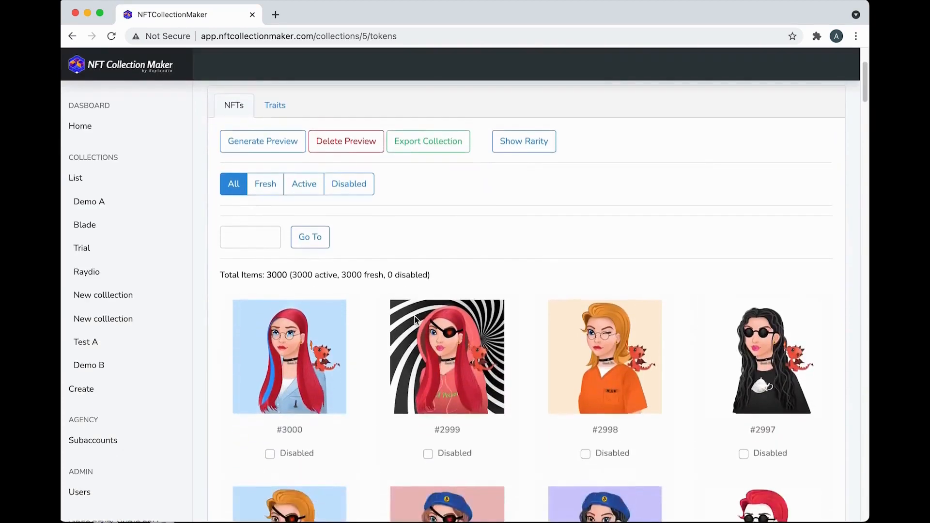
scroll("down", 3)
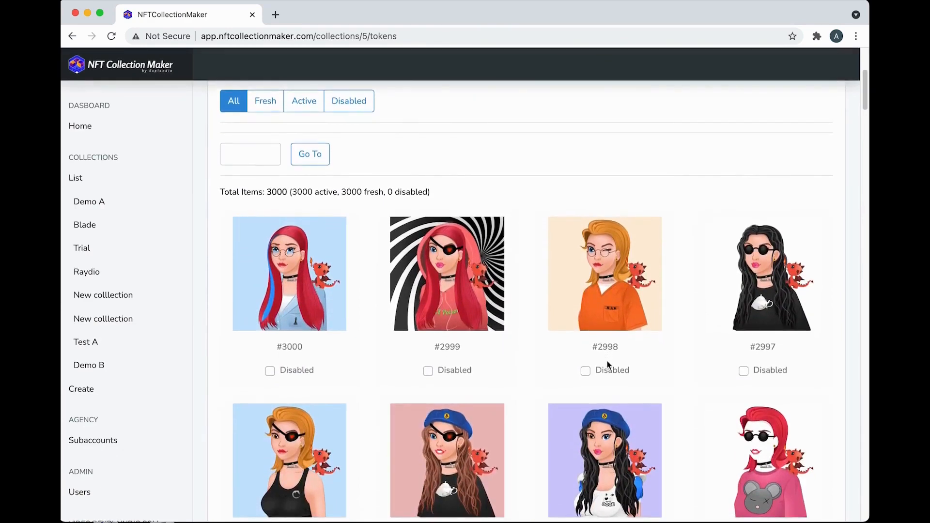
Step: Tick Disabled on previews #2998 and #2996 so they show greyed out
scroll("down", 3)
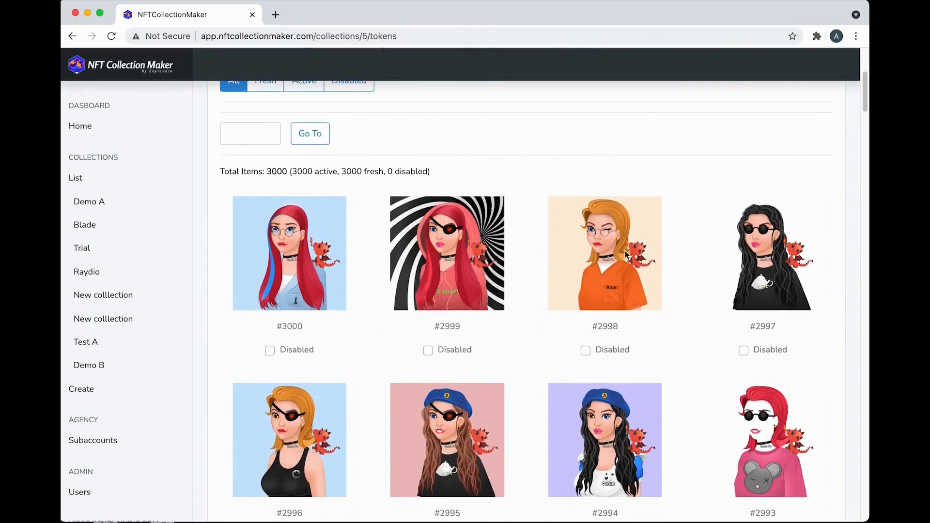
left_click(585, 349)
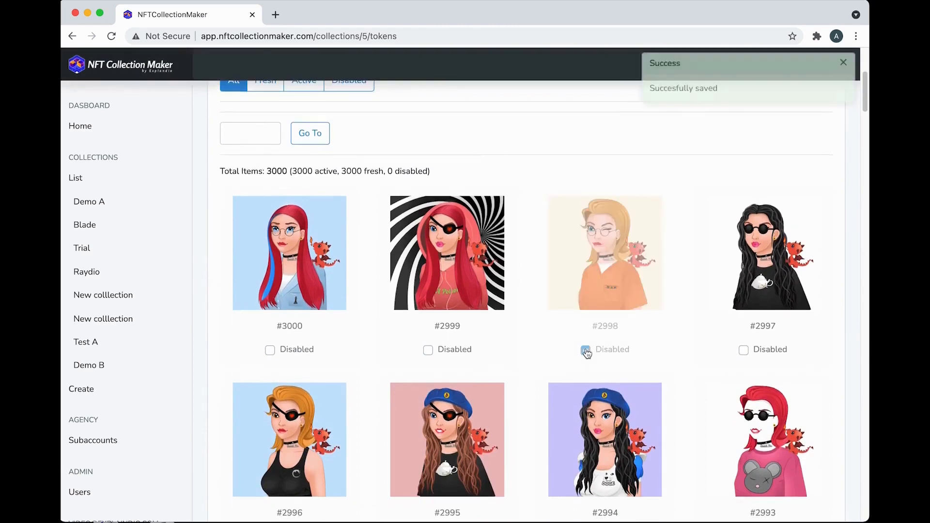
scroll("up", 3)
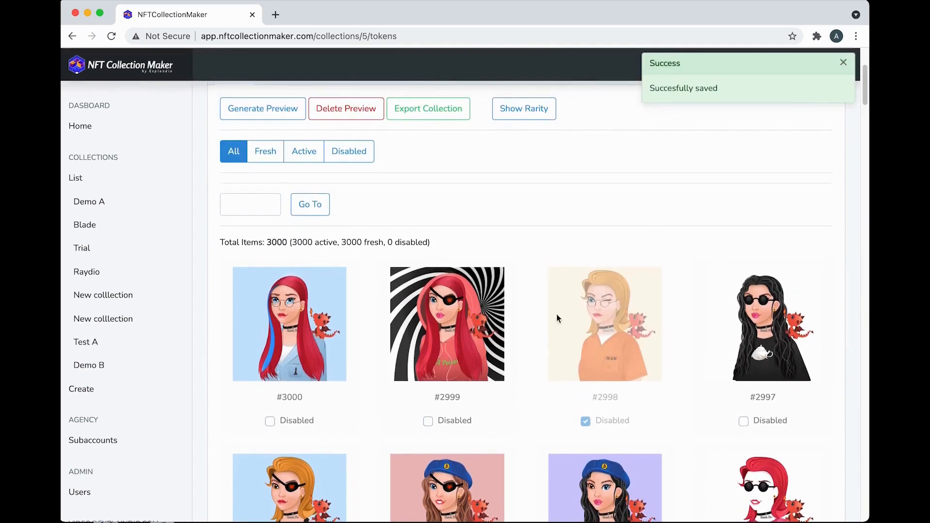
scroll("down", 3)
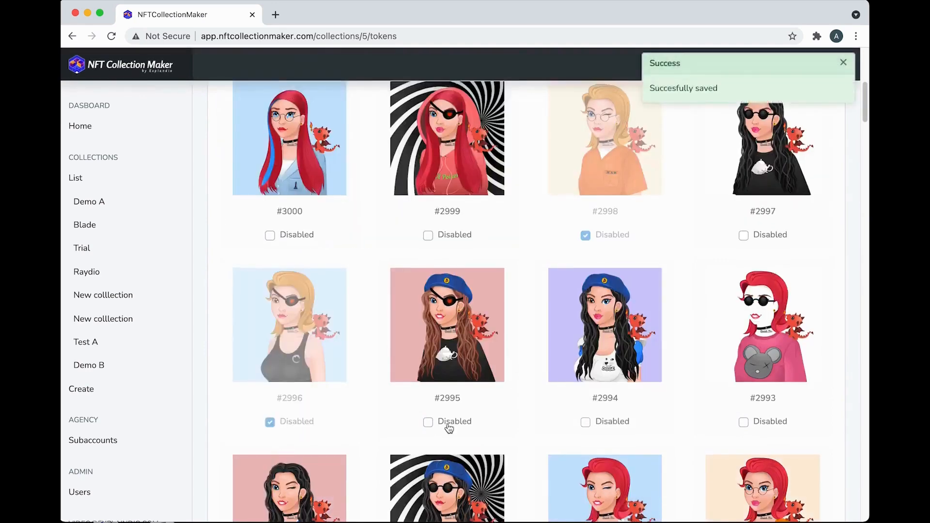
scroll("up", 3)
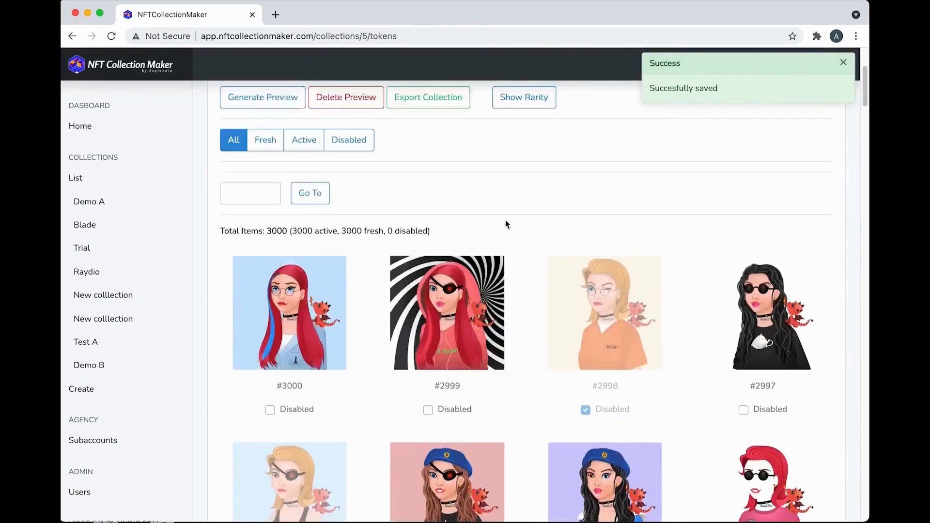
Step: Generate 2 additional previews, bringing Demo A to 3002 items
left_click(262, 97)
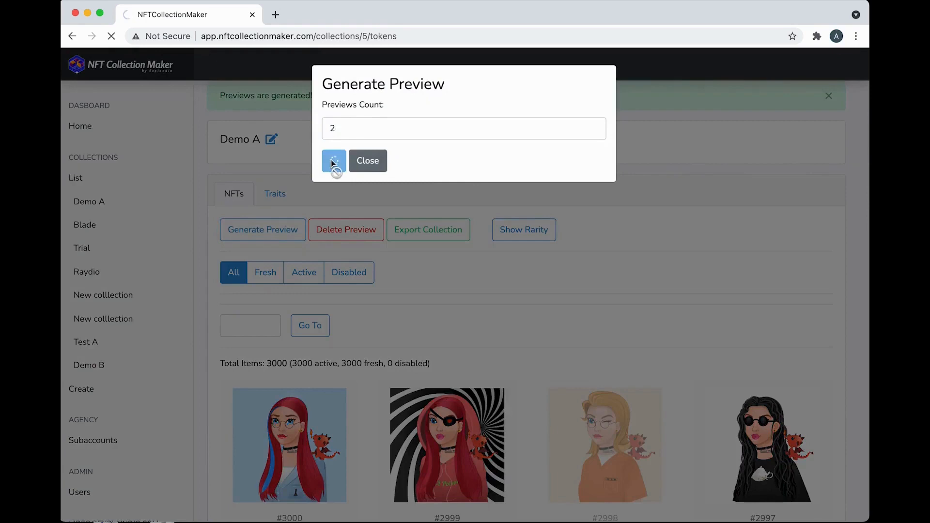
left_click(333, 161)
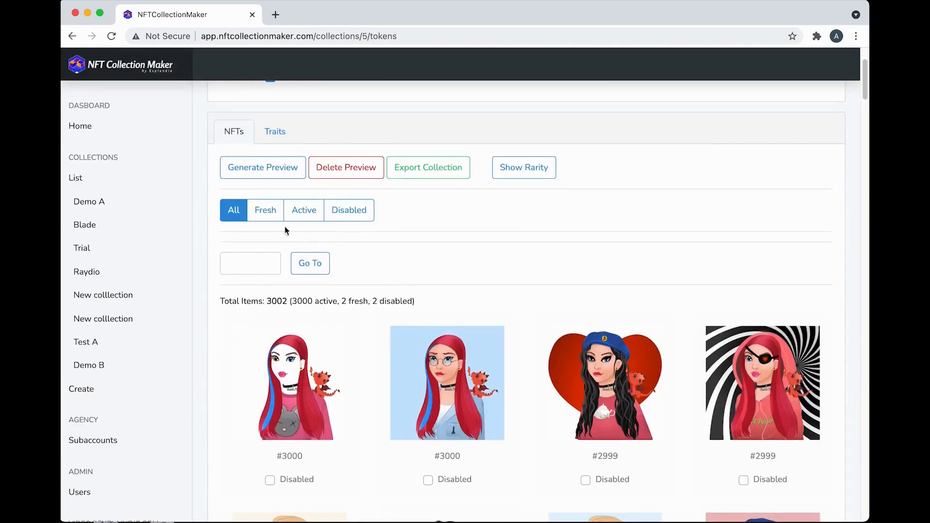
left_click(265, 210)
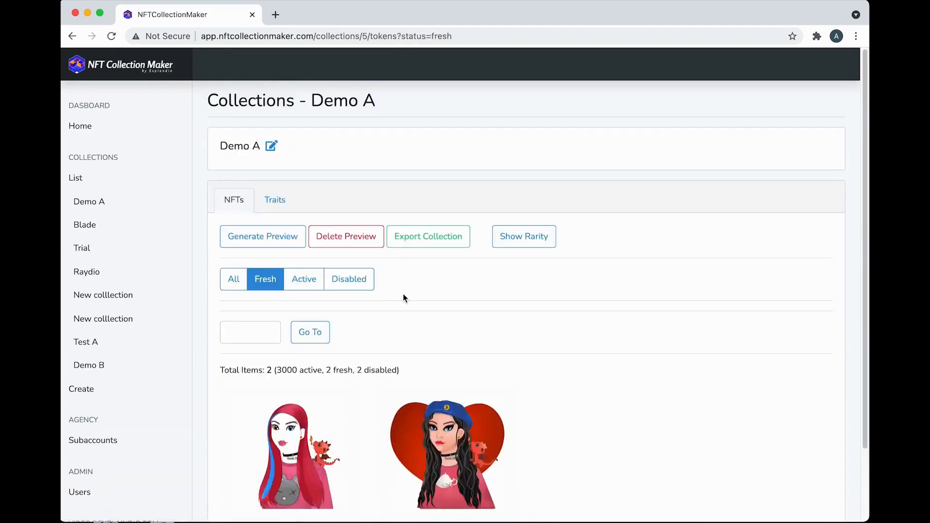
scroll("down", 3)
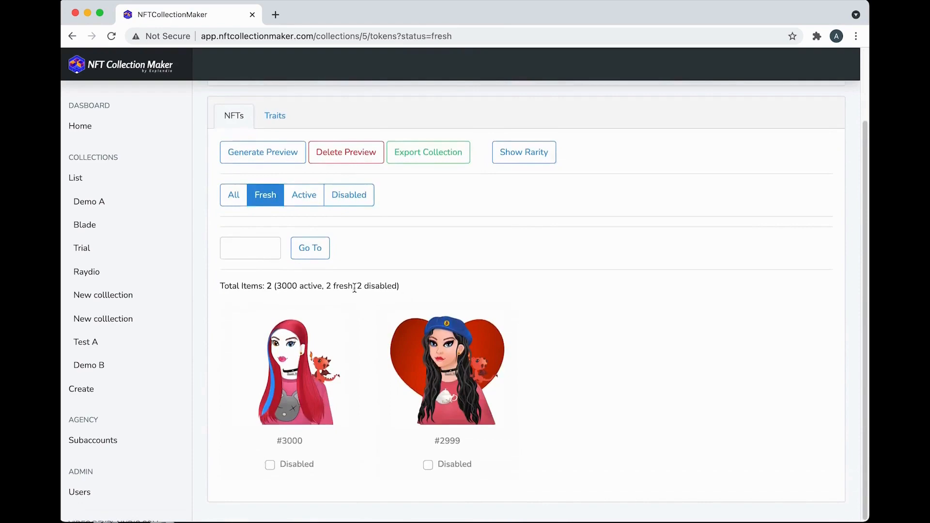
left_click(233, 195)
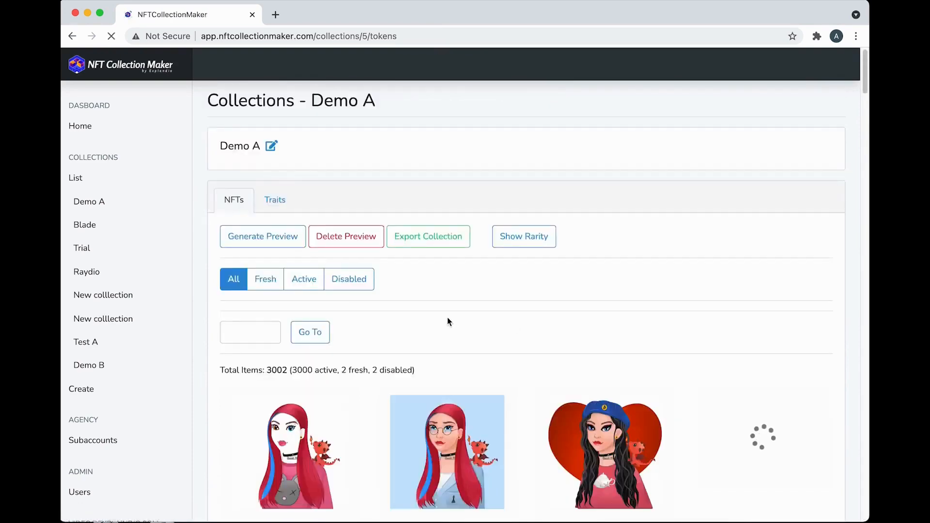
scroll("down", 3)
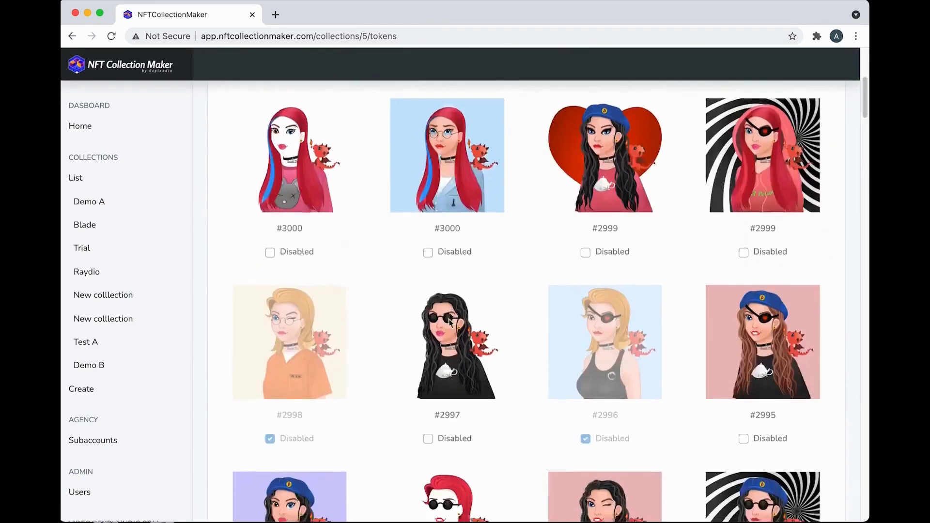
scroll("down", 3)
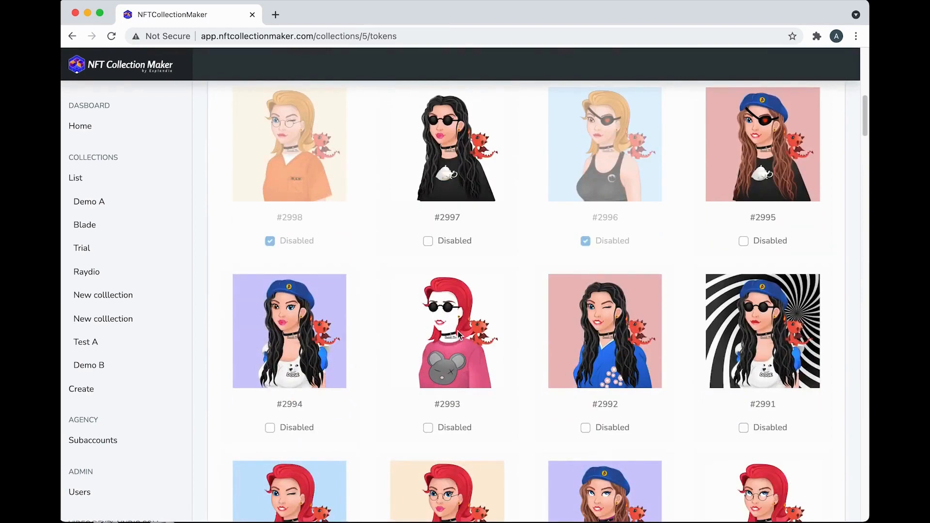
scroll("up", 3)
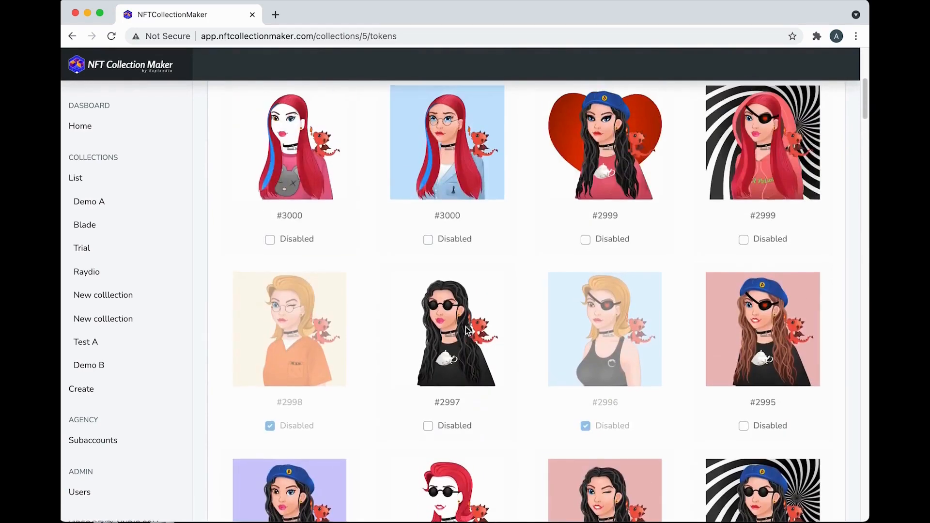
scroll("up", 3)
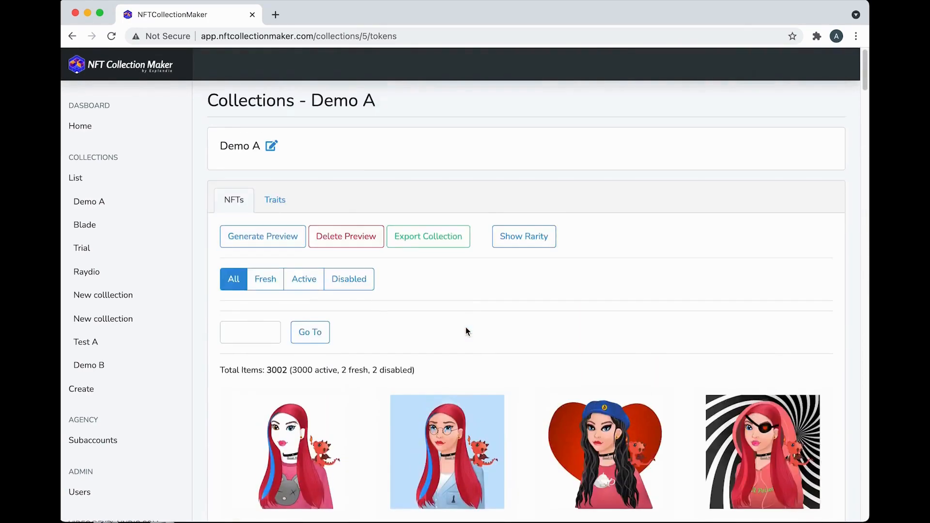